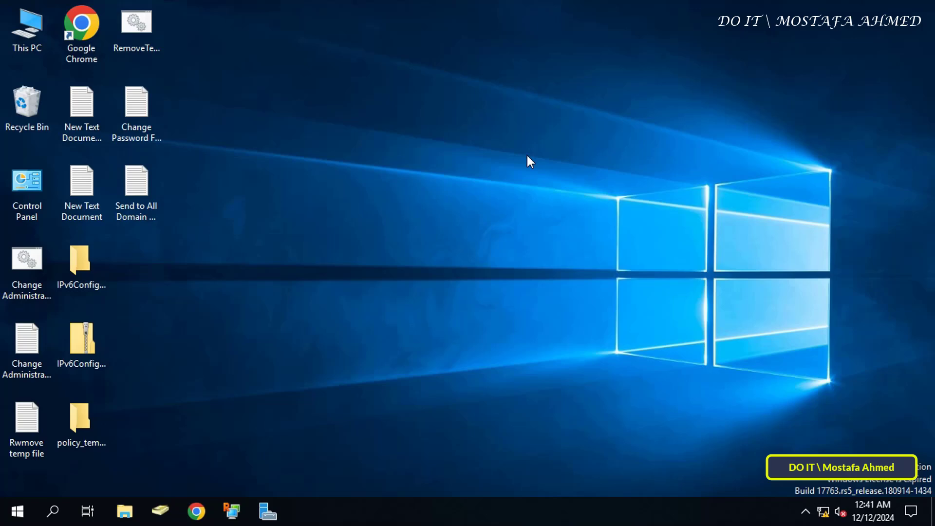
Search the Start menu for 'command' so Command Prompt appears as best match
{"action": "type", "text": "co"}
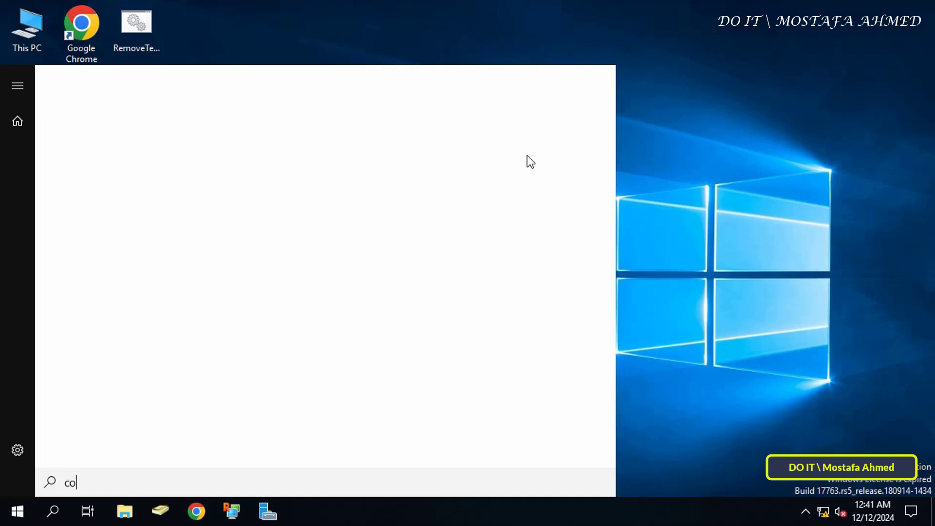
{"action": "type", "text": "mmand"}
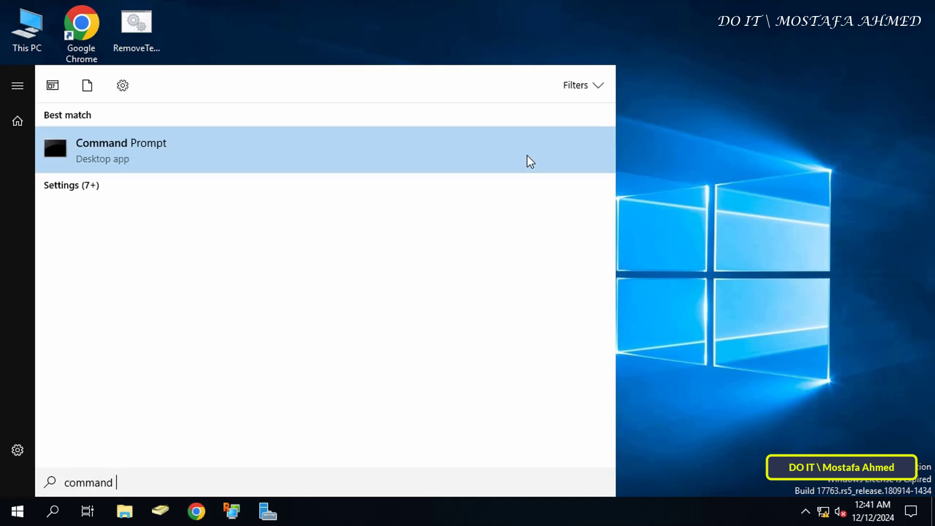
{"action": "mouse_move", "coordinate": [250, 152]}
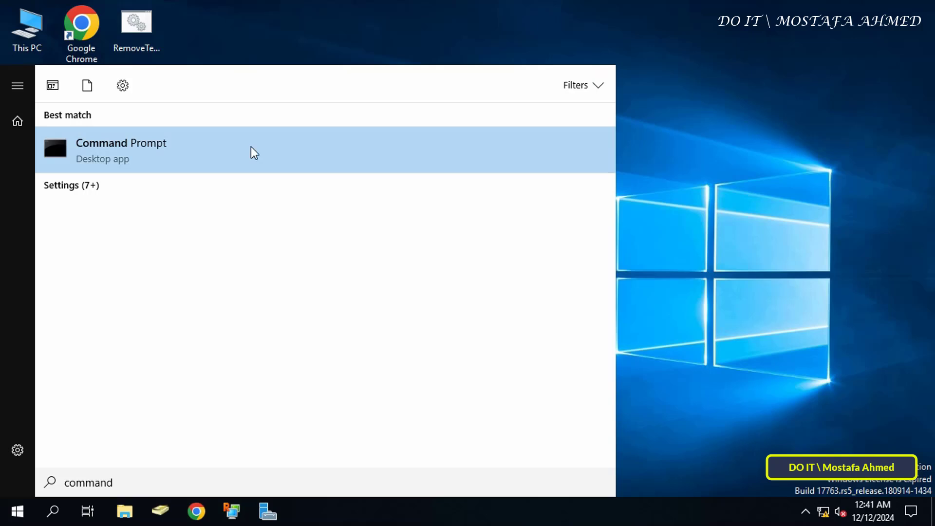
Run 'nslookup ok.local' in Command Prompt and select the resolved address 192.168.1.150
{"action": "left_click", "coordinate": [120, 150]}
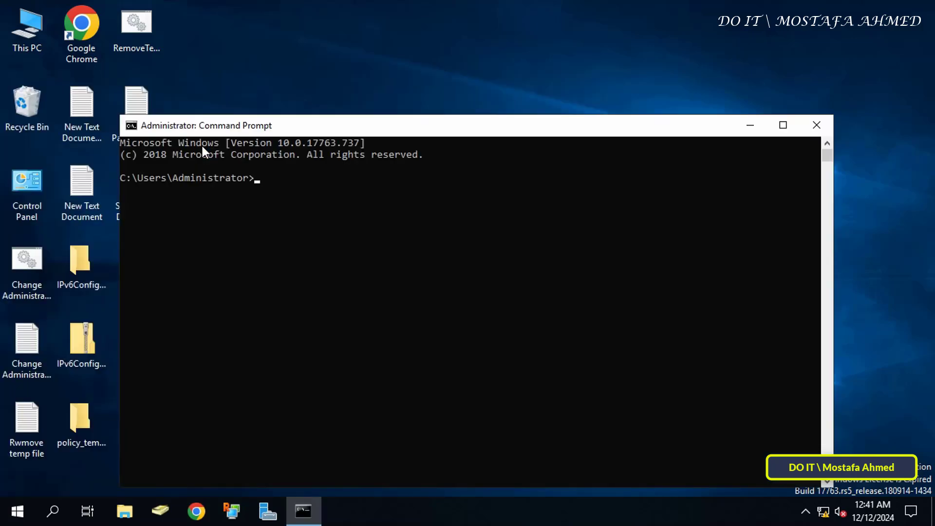
{"action": "type", "text": "ns"}
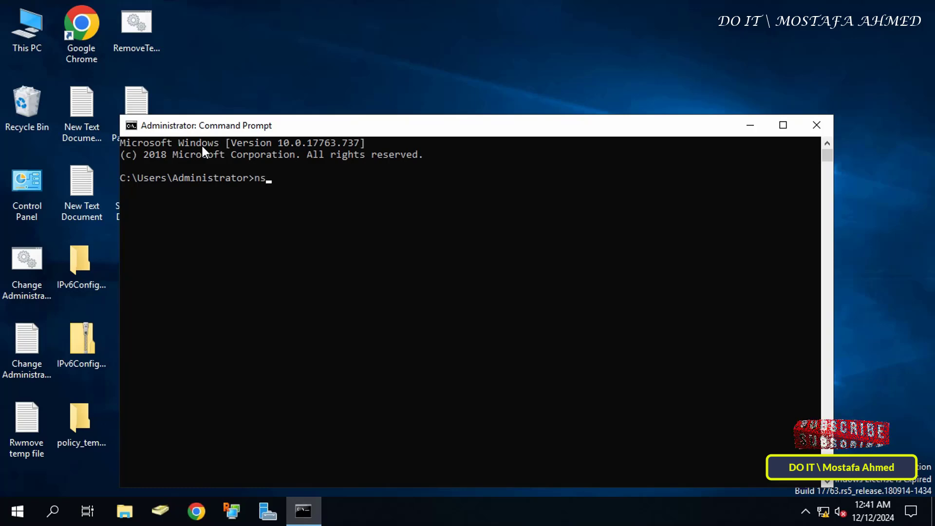
{"action": "type", "text": "look"}
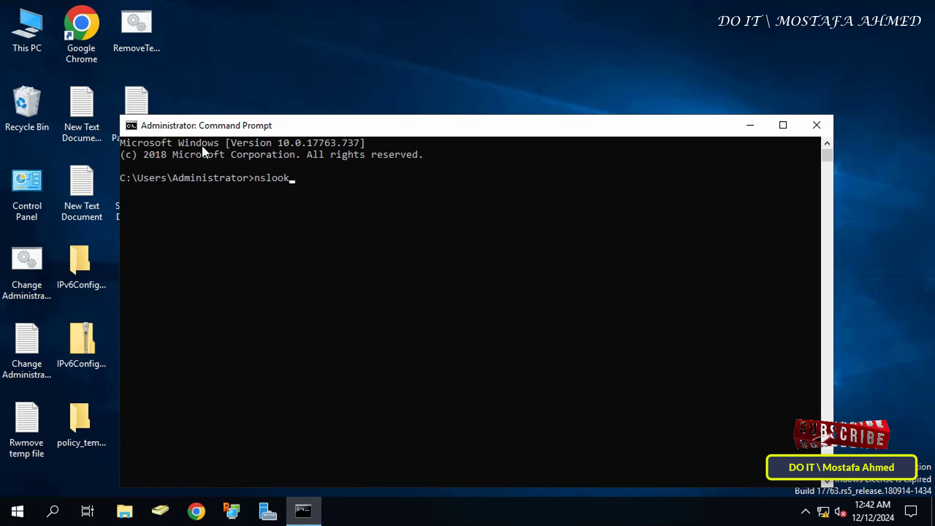
{"action": "type", "text": "up"}
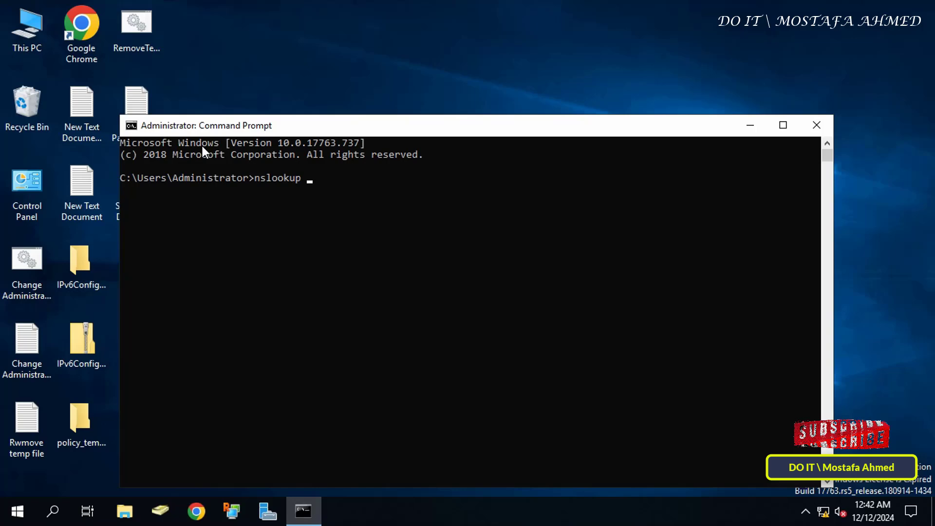
{"action": "type", "text": "ok."}
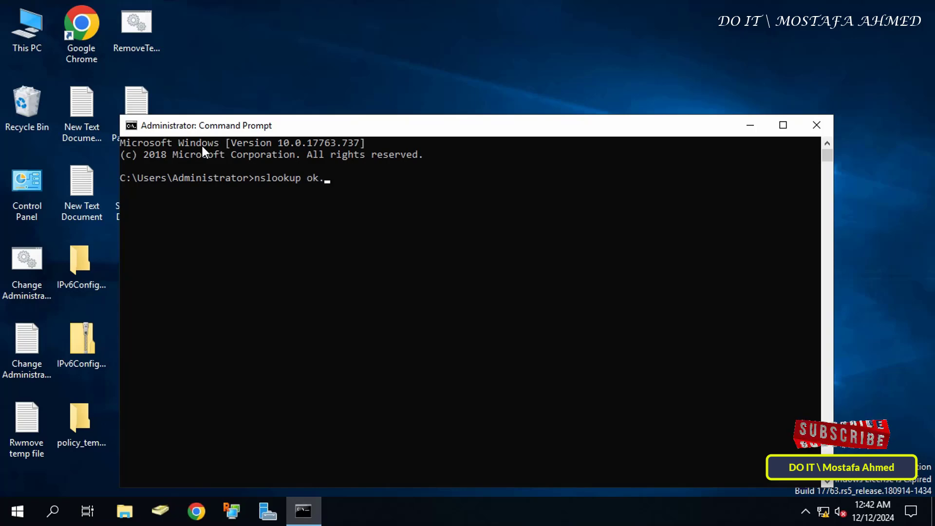
{"action": "type", "text": "local"}
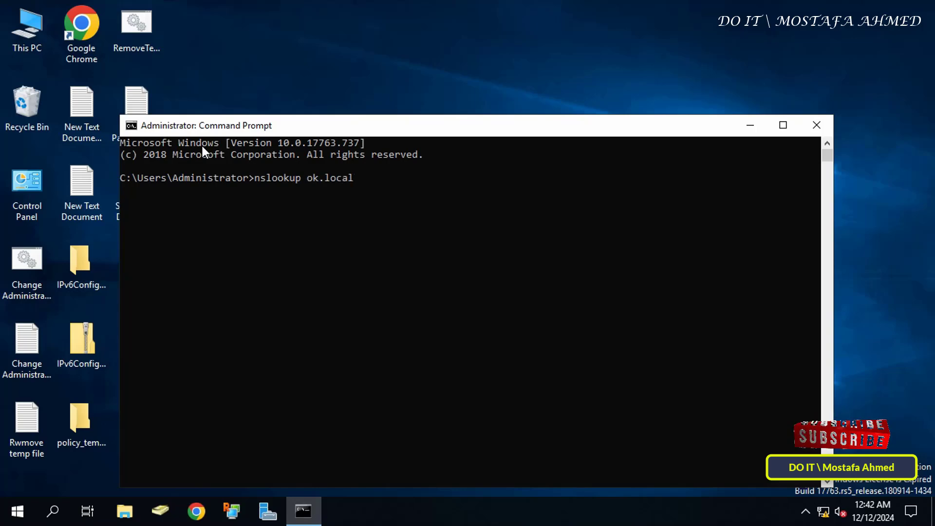
{"action": "key", "text": "Return"}
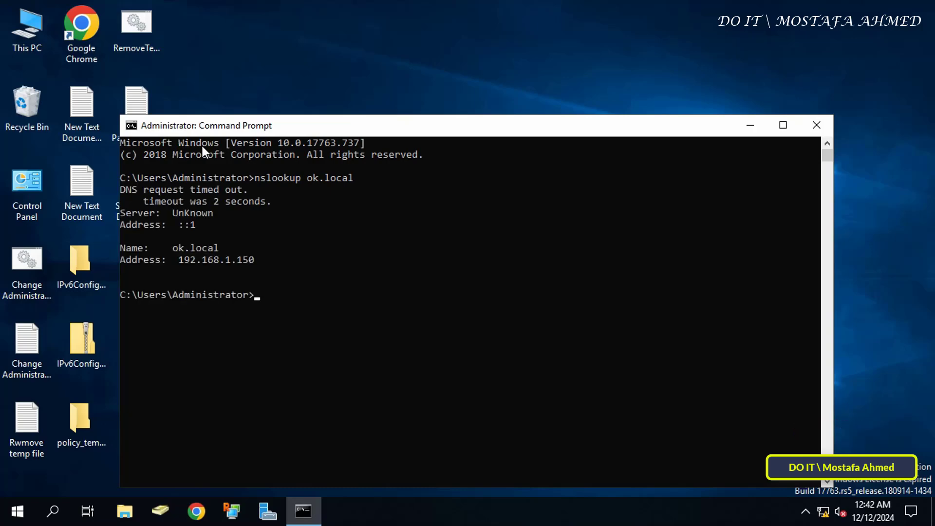
{"action": "mouse_move", "coordinate": [221, 175]}
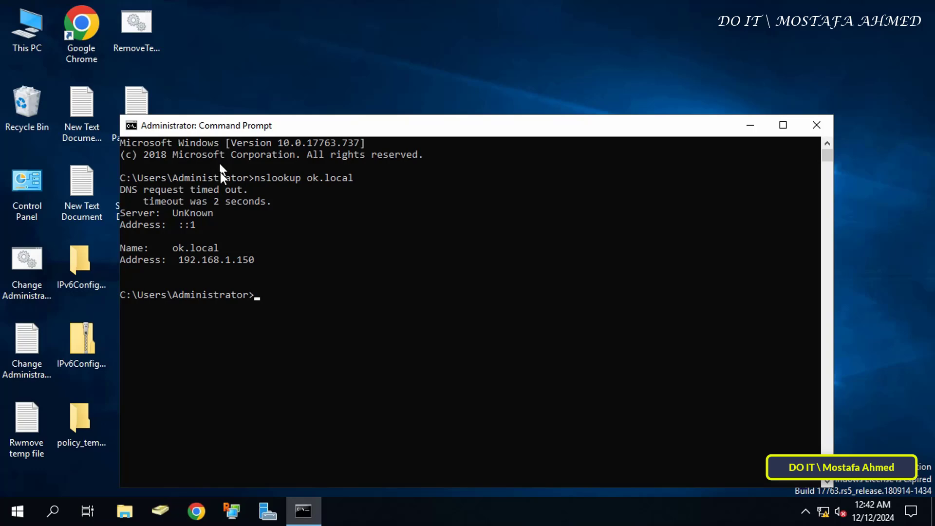
{"action": "mouse_move", "coordinate": [176, 253]}
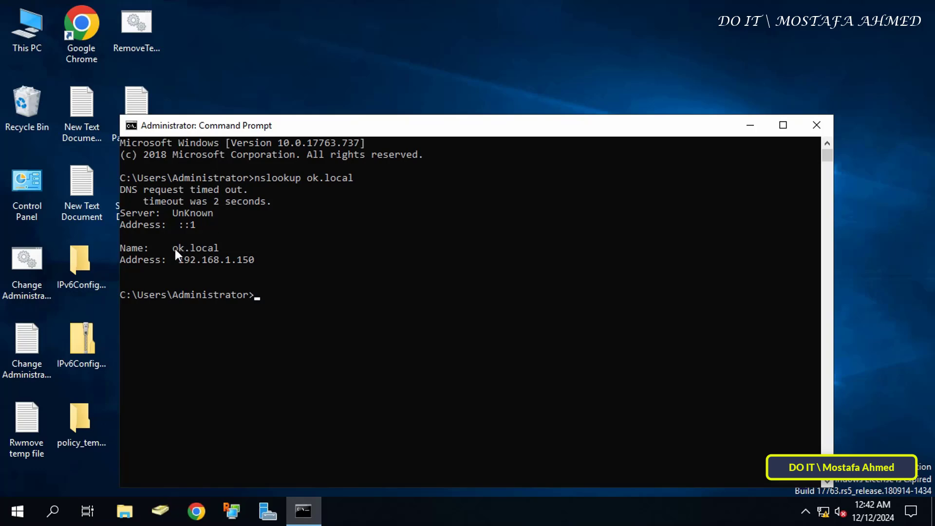
{"action": "double_click", "coordinate": [195, 248]}
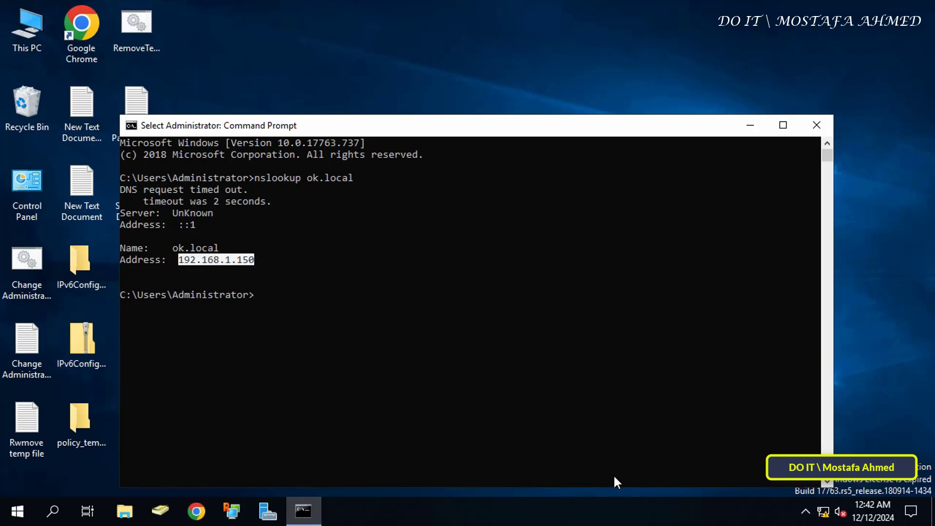
{"action": "mouse_move", "coordinate": [872, 267]}
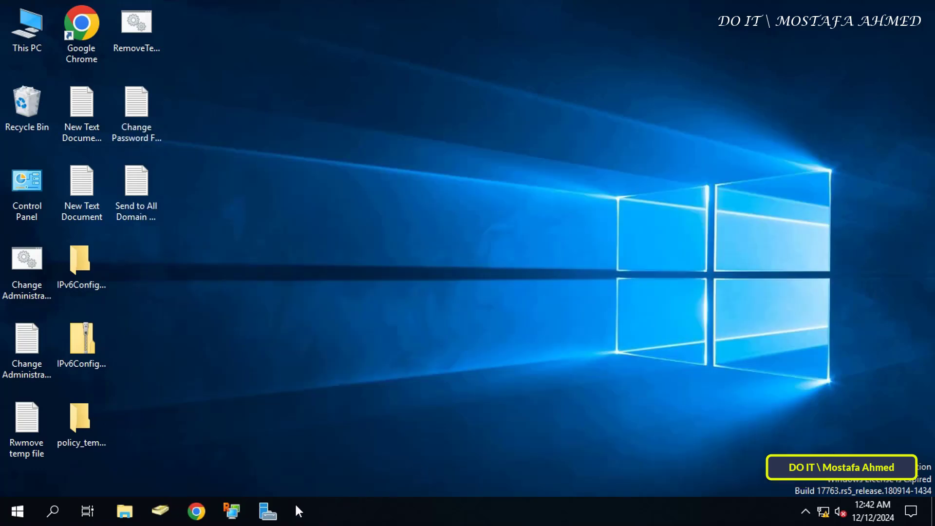
View the Local Server page showing DOIT-Server in ok.local at 192.168.1.150
{"action": "left_click", "coordinate": [267, 511]}
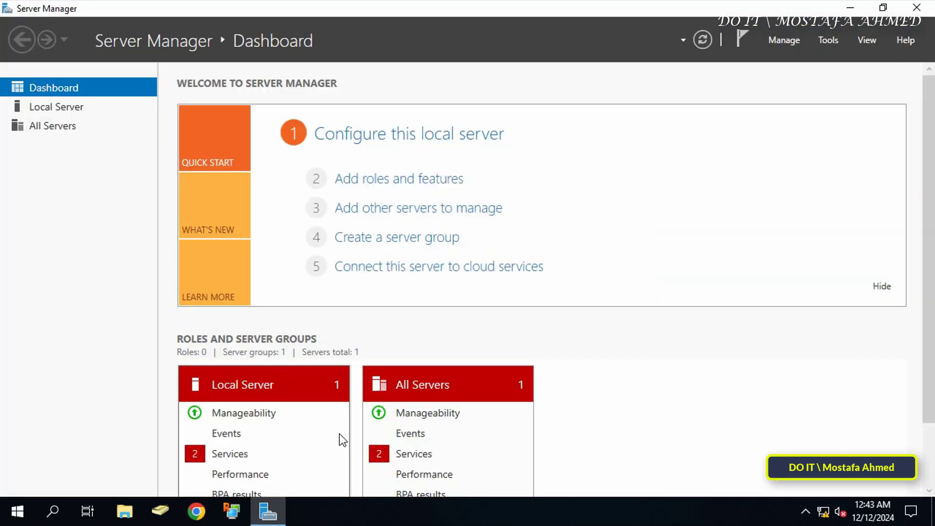
{"action": "mouse_move", "coordinate": [70, 113]}
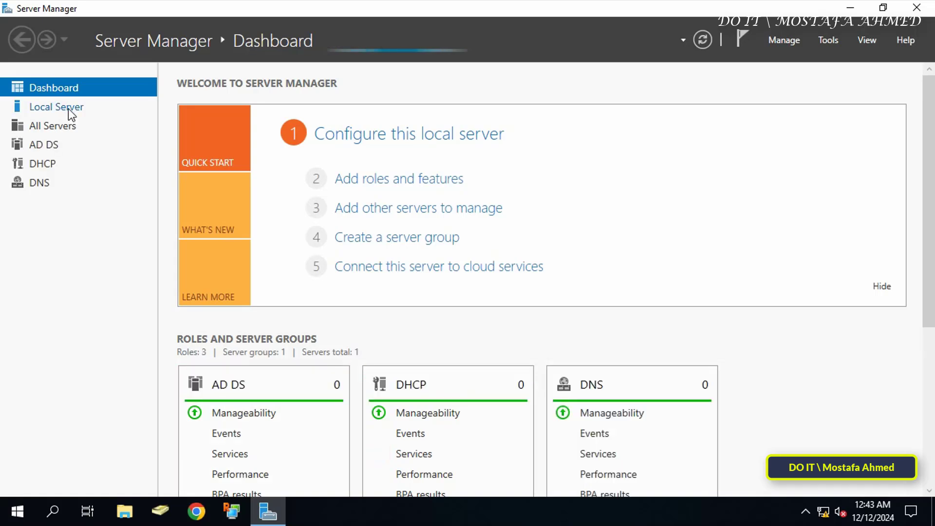
{"action": "left_click", "coordinate": [56, 107]}
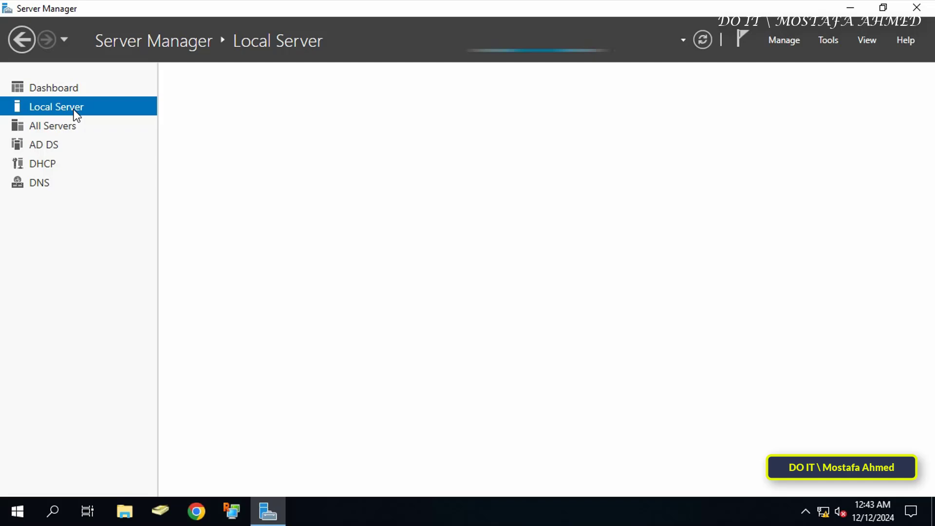
{"action": "left_click", "coordinate": [56, 106]}
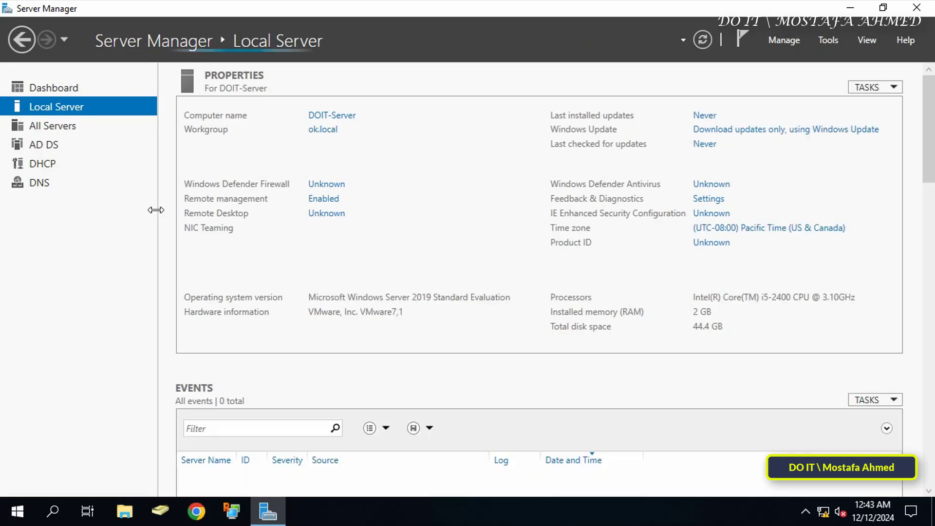
{"action": "left_click", "coordinate": [703, 40]}
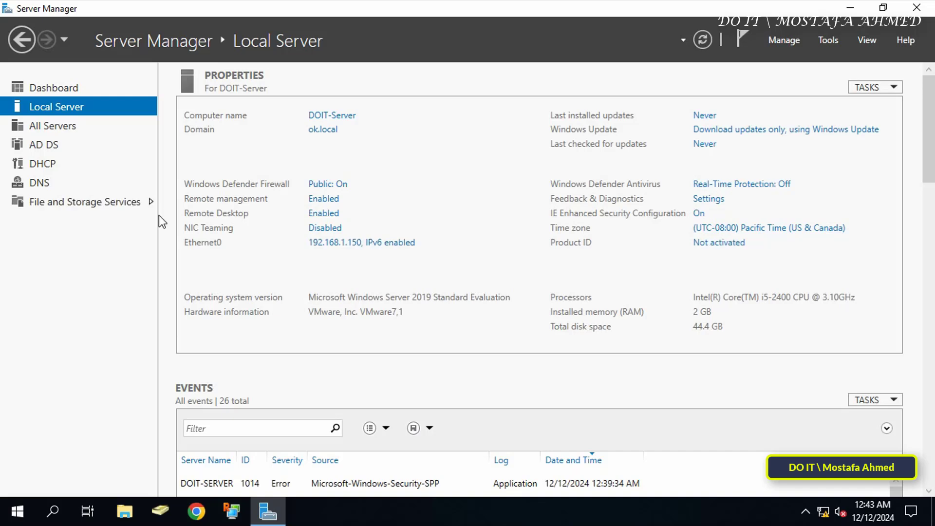
{"action": "mouse_move", "coordinate": [186, 127]}
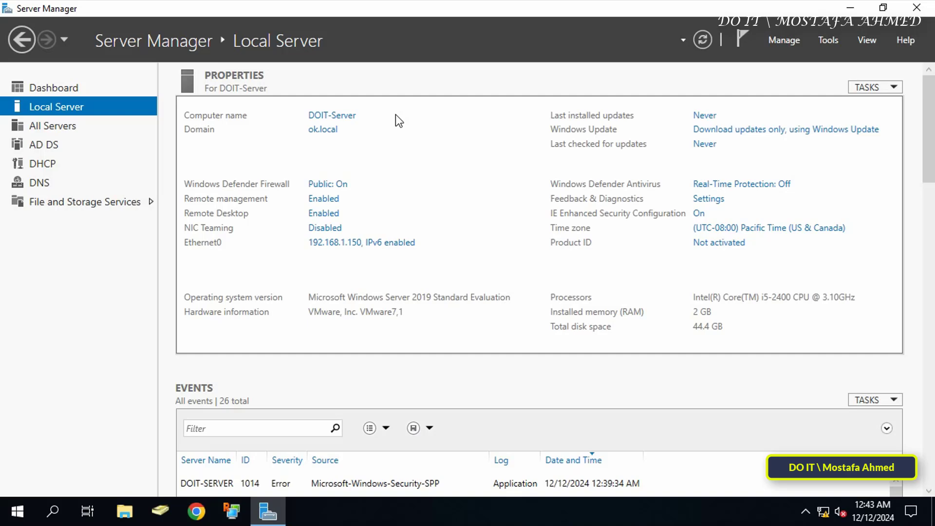
{"action": "mouse_move", "coordinate": [373, 141]}
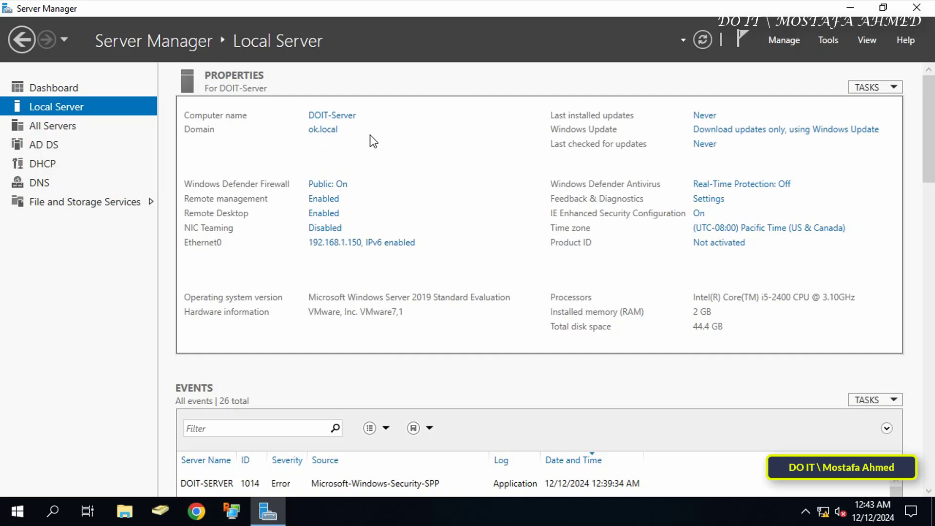
{"action": "mouse_move", "coordinate": [318, 154]}
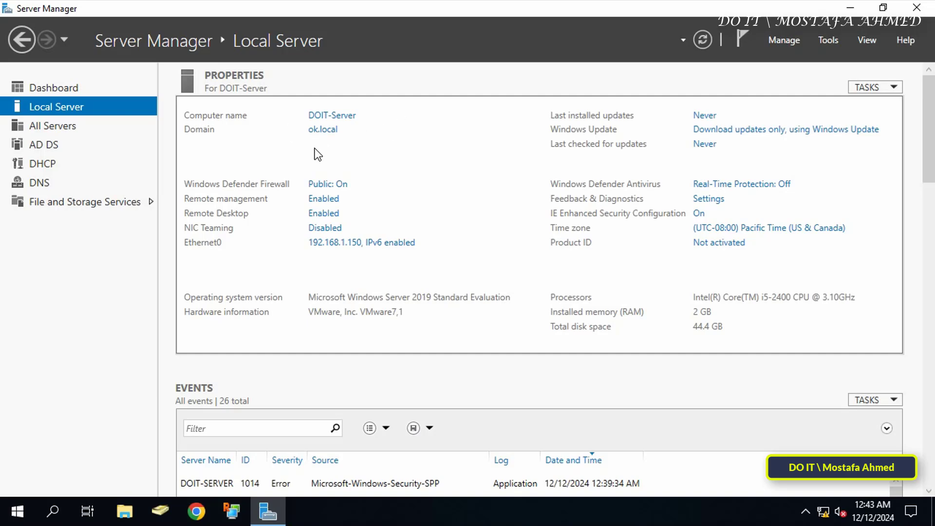
{"action": "mouse_move", "coordinate": [358, 245]}
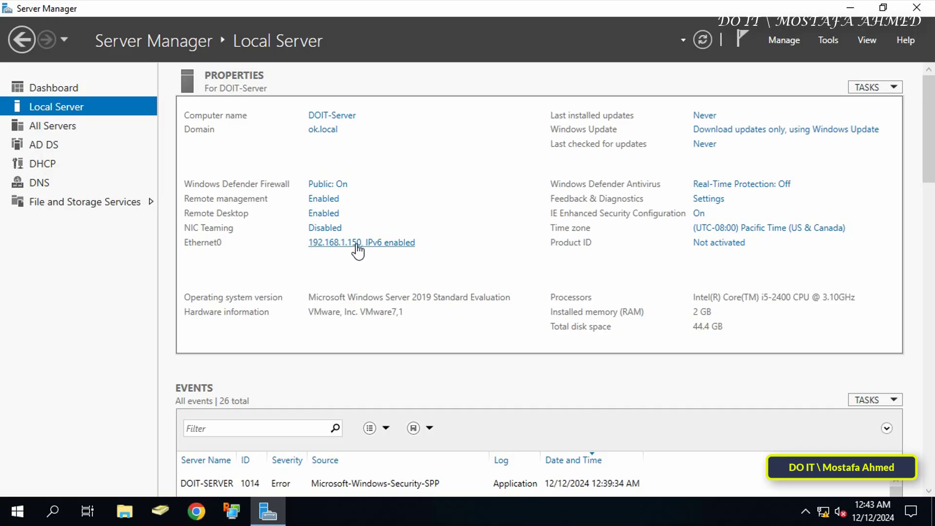
{"action": "mouse_move", "coordinate": [349, 261]}
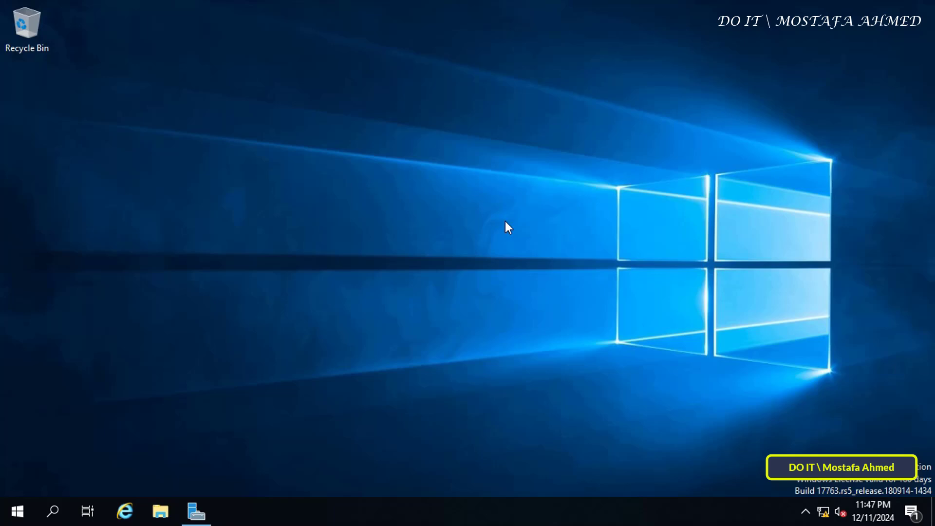
{"action": "mouse_move", "coordinate": [197, 512]}
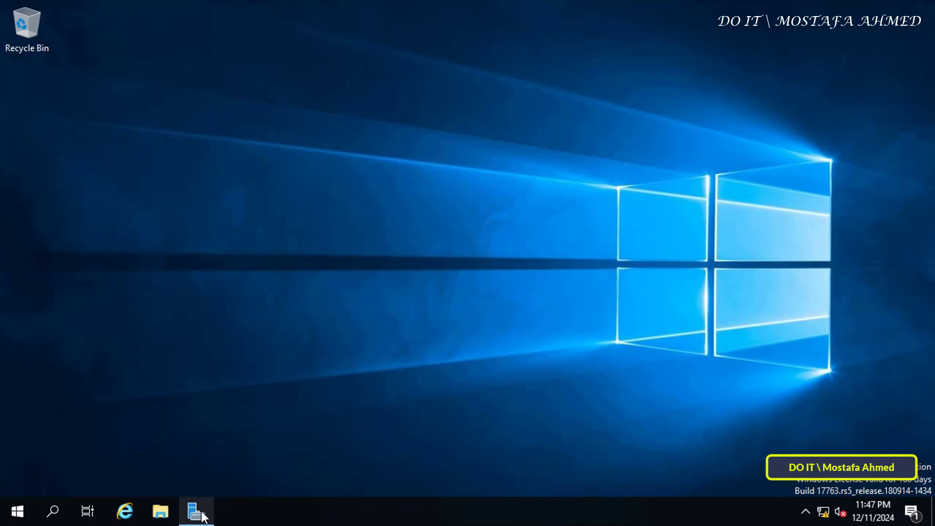
{"action": "left_click", "coordinate": [196, 511]}
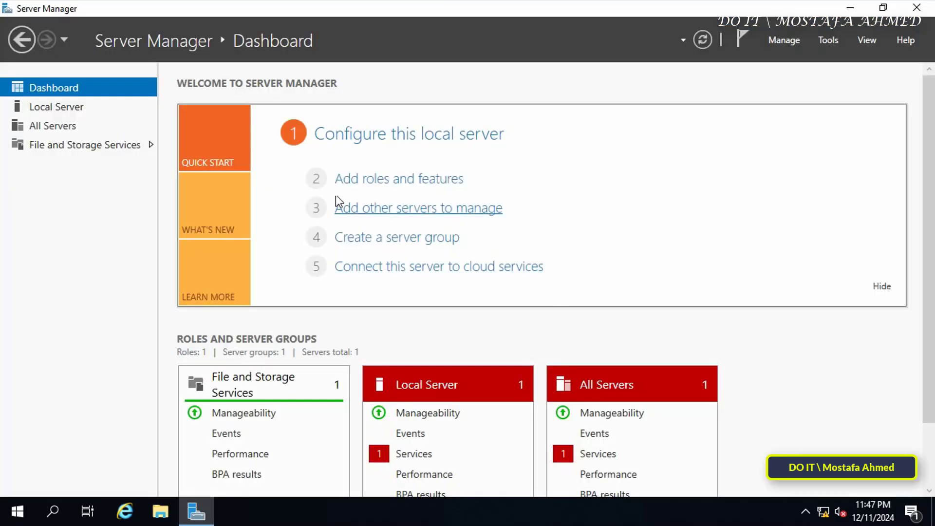
{"action": "left_click", "coordinate": [57, 106]}
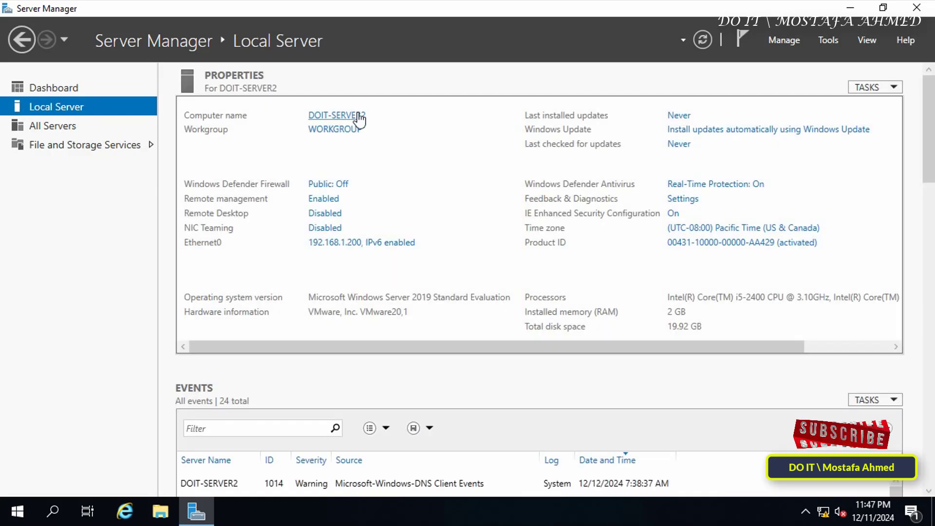
{"action": "mouse_move", "coordinate": [334, 129]}
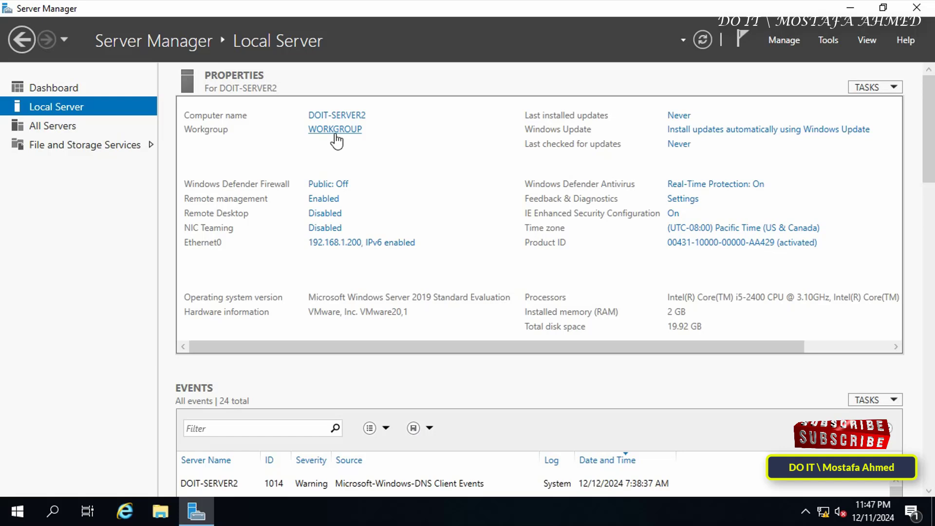
{"action": "mouse_move", "coordinate": [332, 261]}
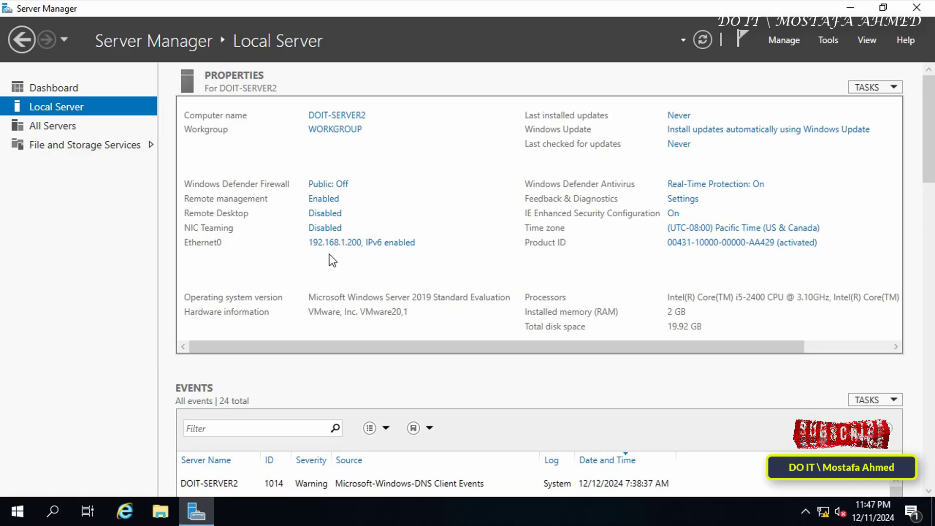
{"action": "mouse_move", "coordinate": [361, 242]}
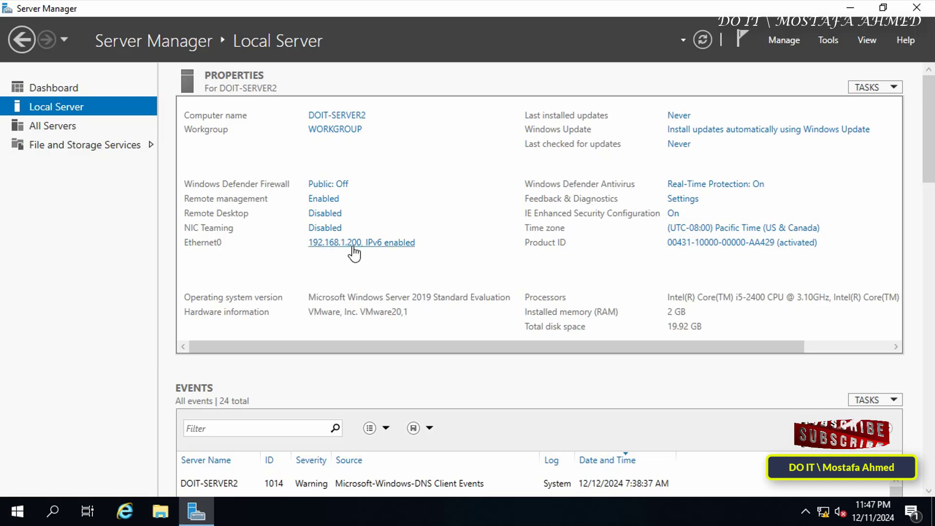
{"action": "mouse_move", "coordinate": [368, 284]}
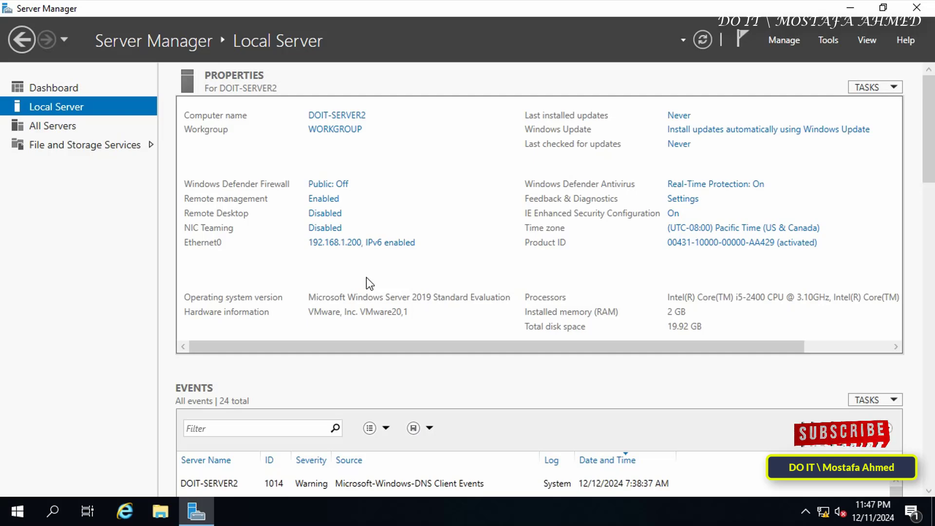
{"action": "mouse_move", "coordinate": [83, 93]}
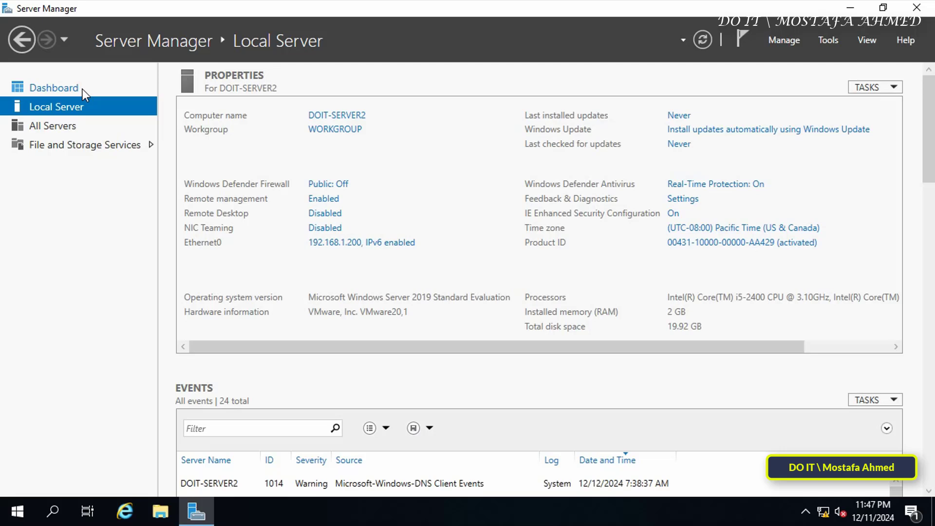
{"action": "mouse_move", "coordinate": [334, 57]}
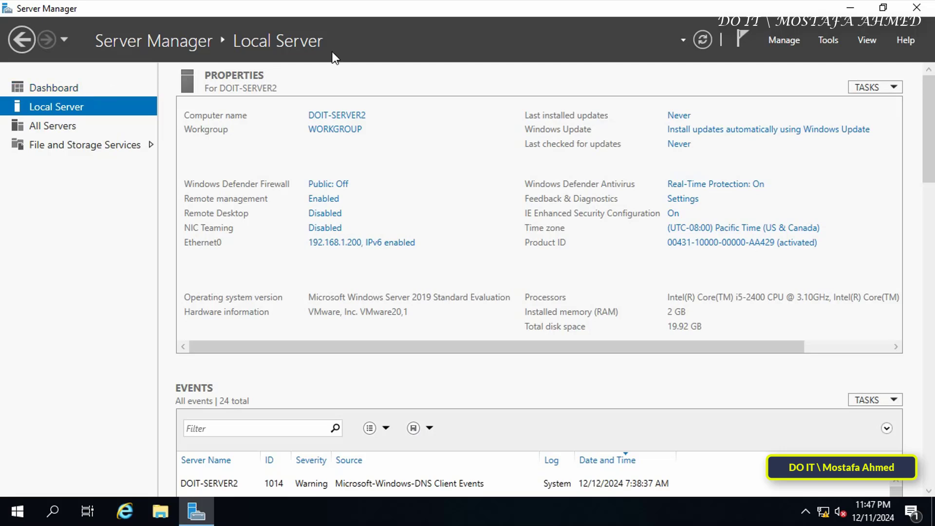
{"action": "mouse_move", "coordinate": [632, 23]}
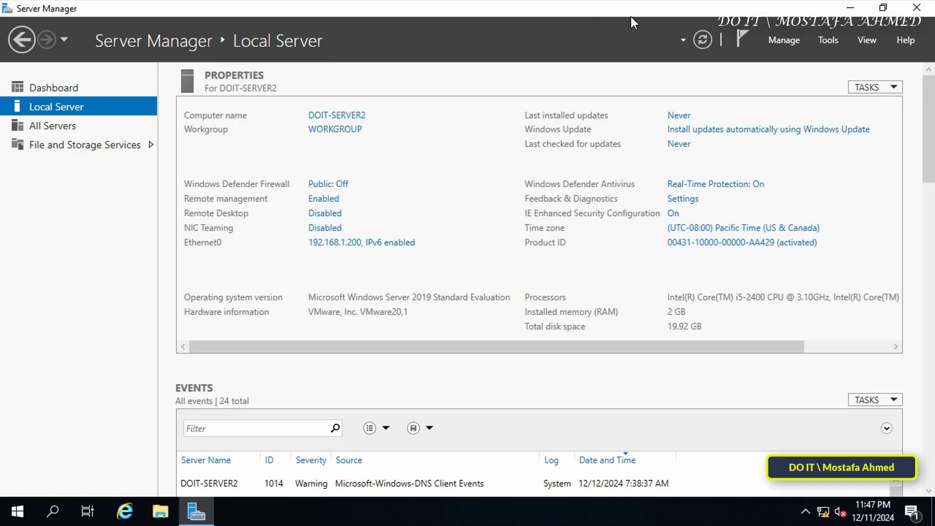
{"action": "mouse_move", "coordinate": [700, 30]}
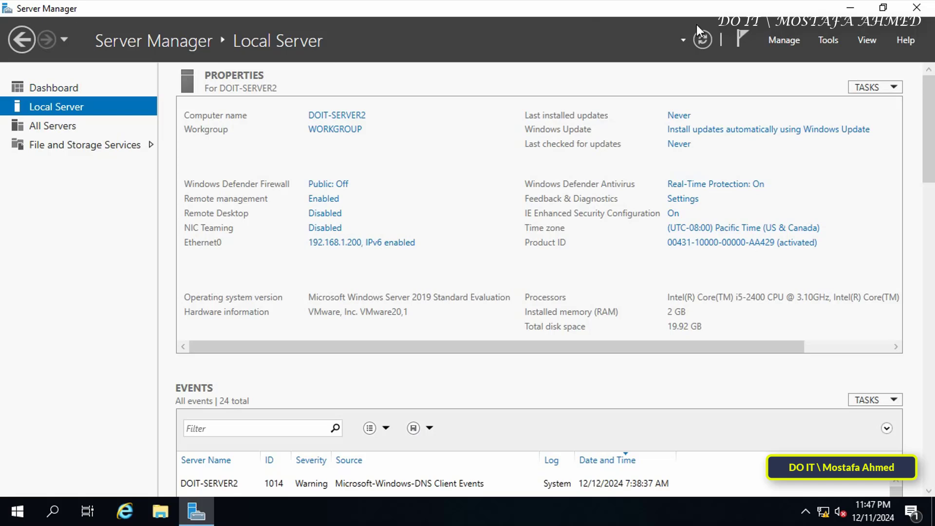
Start Add Roles and Features with role-based installation on DOIT-SERVER2, reaching the roles list
{"action": "left_click", "coordinate": [783, 40]}
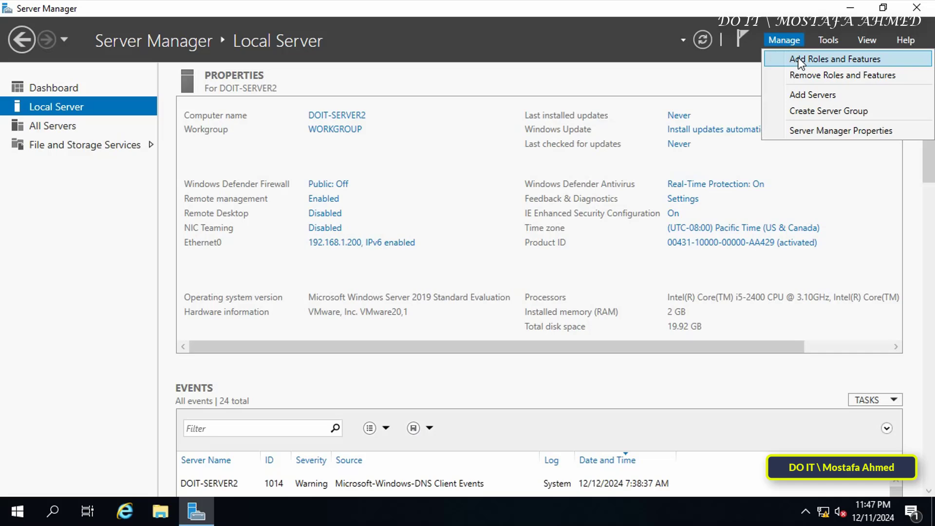
{"action": "mouse_move", "coordinate": [806, 70]}
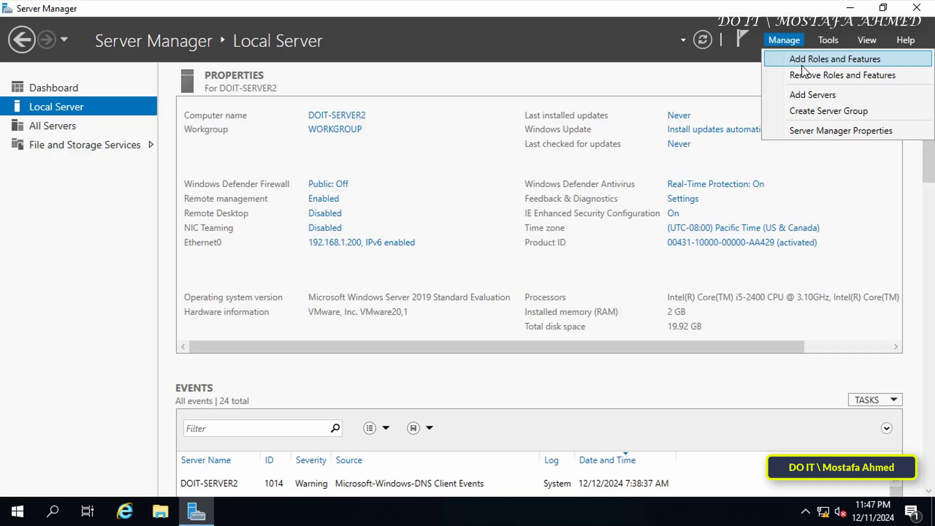
{"action": "left_click", "coordinate": [835, 59]}
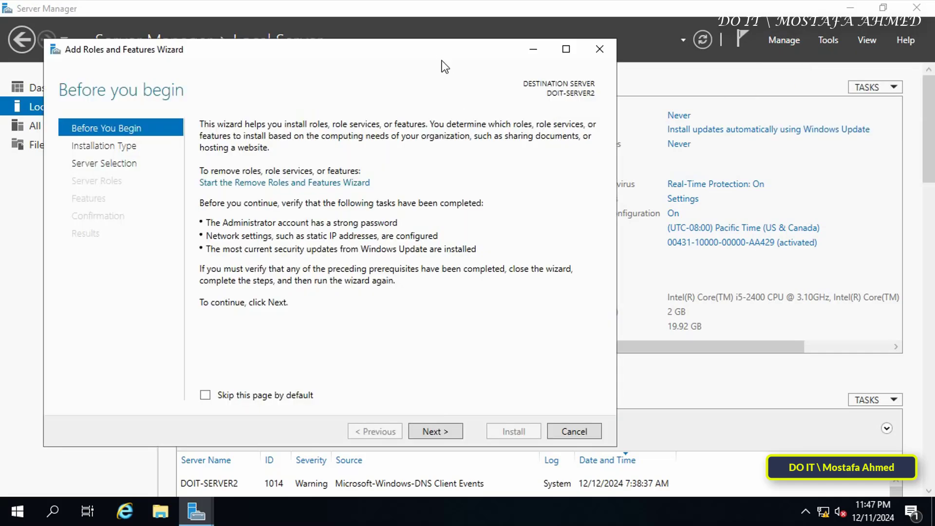
{"action": "mouse_move", "coordinate": [597, 60]}
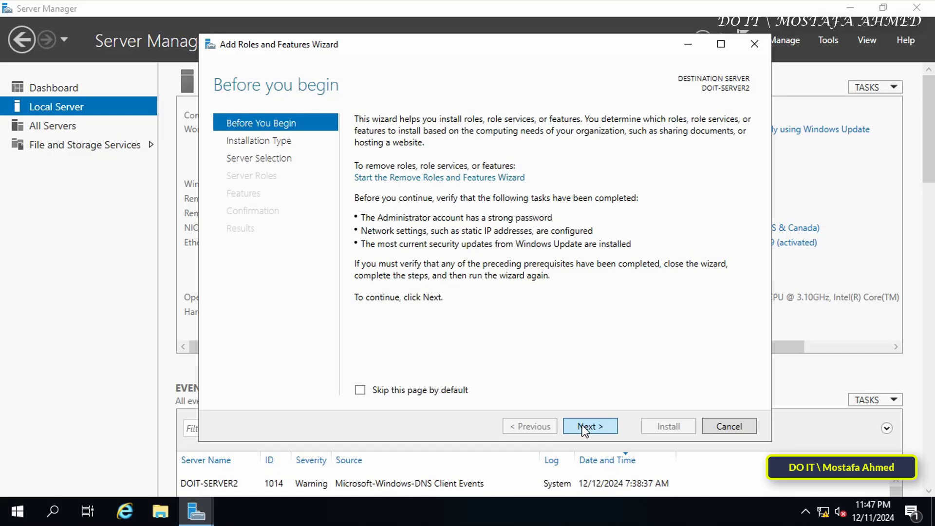
{"action": "left_click", "coordinate": [590, 426]}
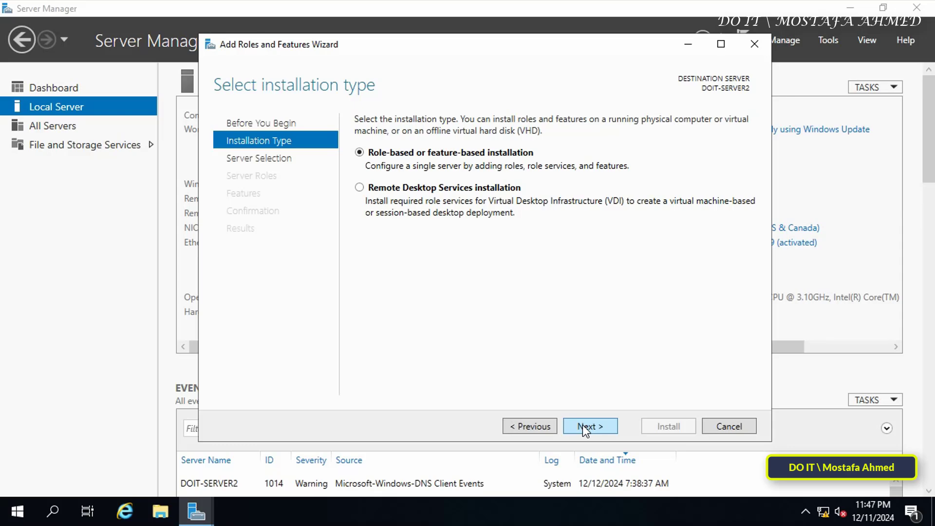
{"action": "mouse_move", "coordinate": [386, 166]}
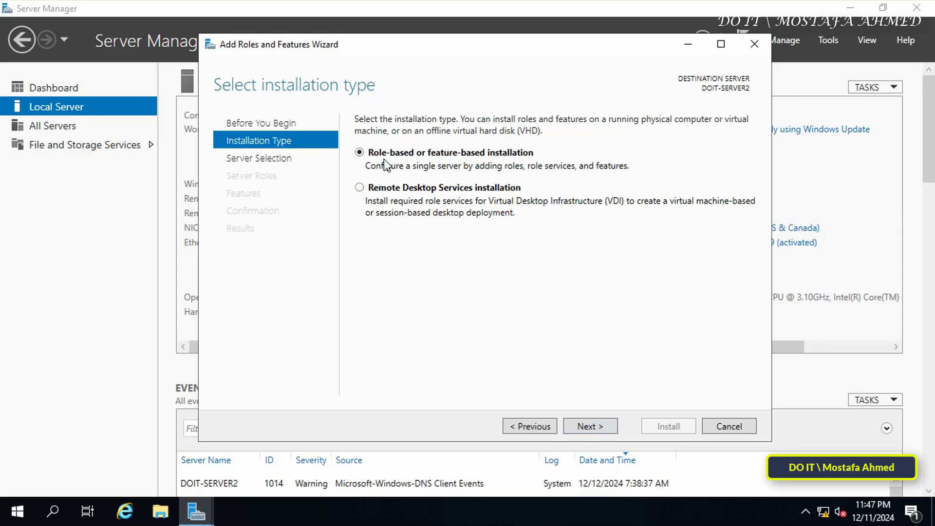
{"action": "mouse_move", "coordinate": [562, 316]}
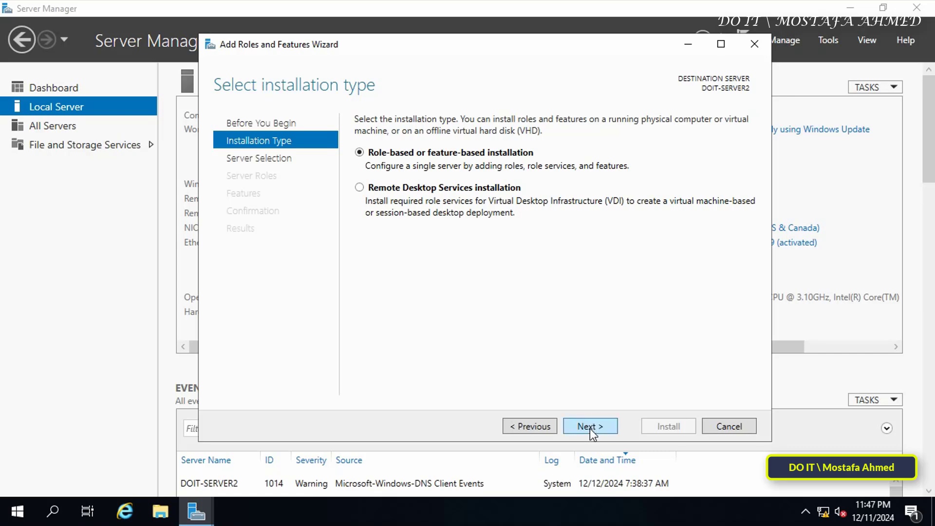
{"action": "left_click", "coordinate": [589, 426]}
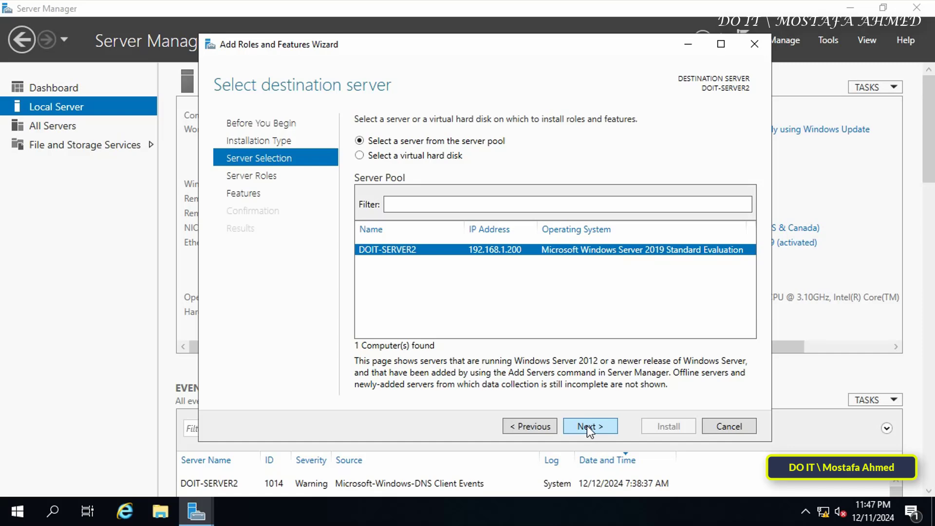
{"action": "left_click", "coordinate": [590, 426]}
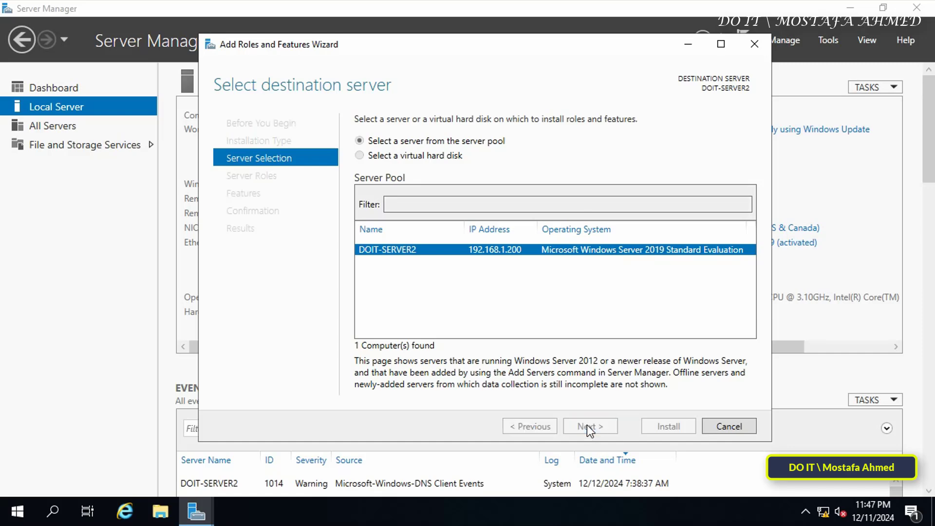
{"action": "left_click", "coordinate": [589, 426]}
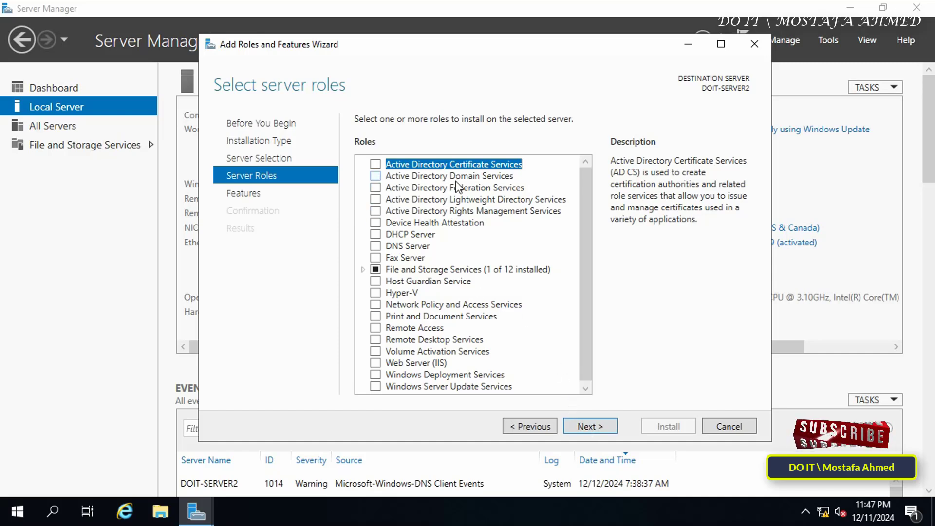
{"action": "mouse_move", "coordinate": [376, 185]}
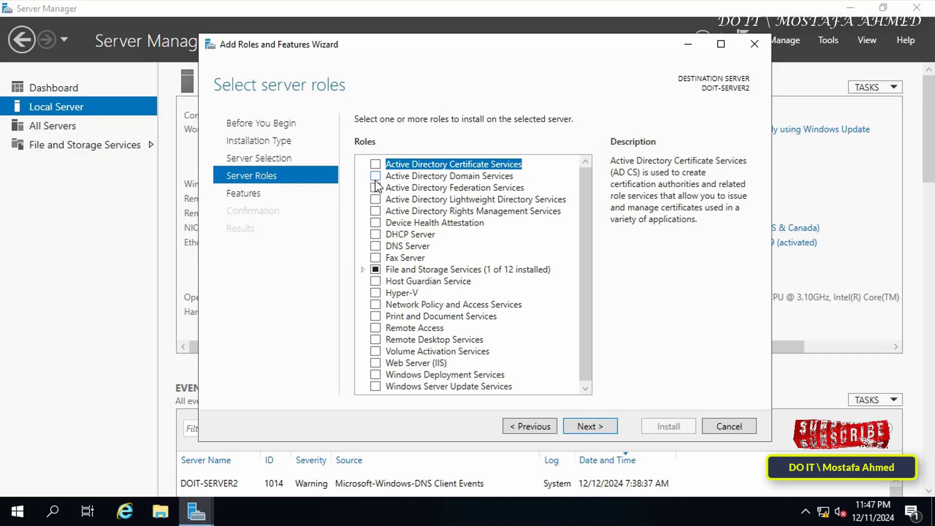
Install Active Directory Domain Services with its required management tools on DOIT-SERVER2
{"action": "left_click", "coordinate": [376, 175]}
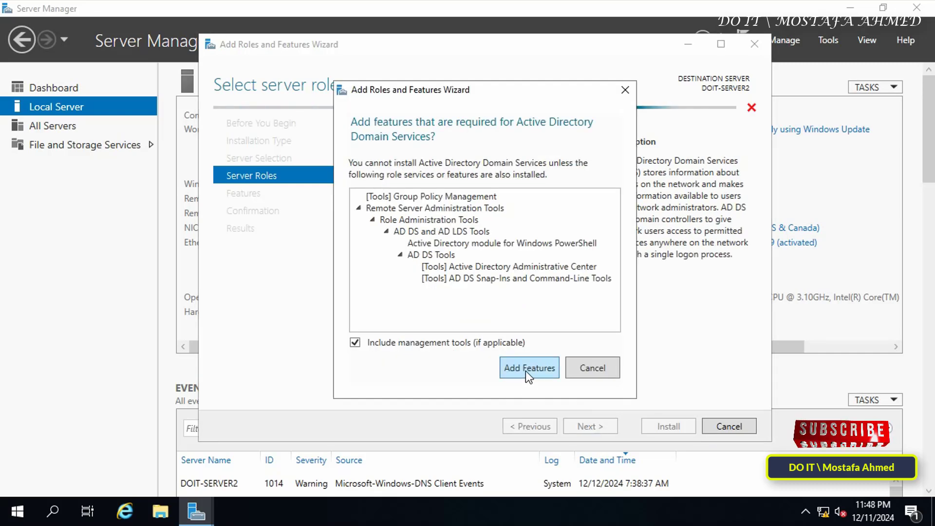
{"action": "left_click", "coordinate": [528, 368]}
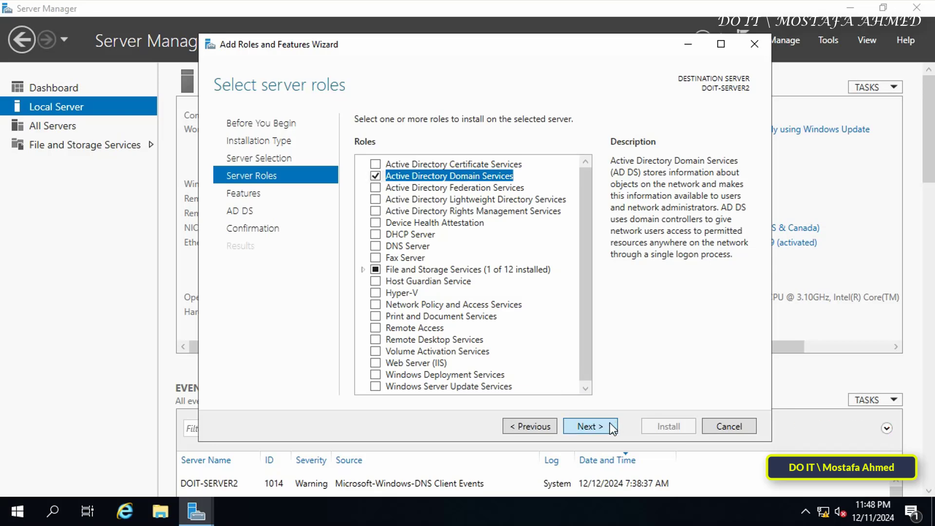
{"action": "left_click", "coordinate": [589, 425]}
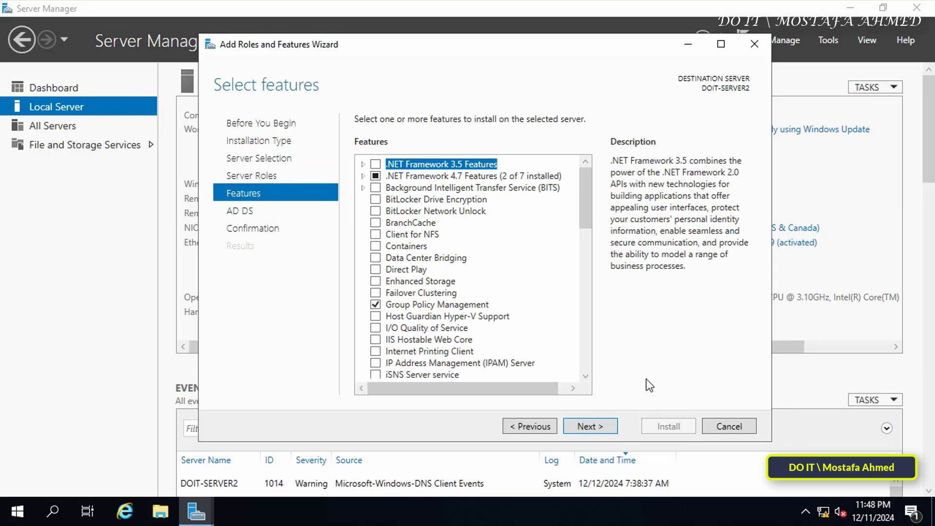
{"action": "left_click", "coordinate": [590, 426]}
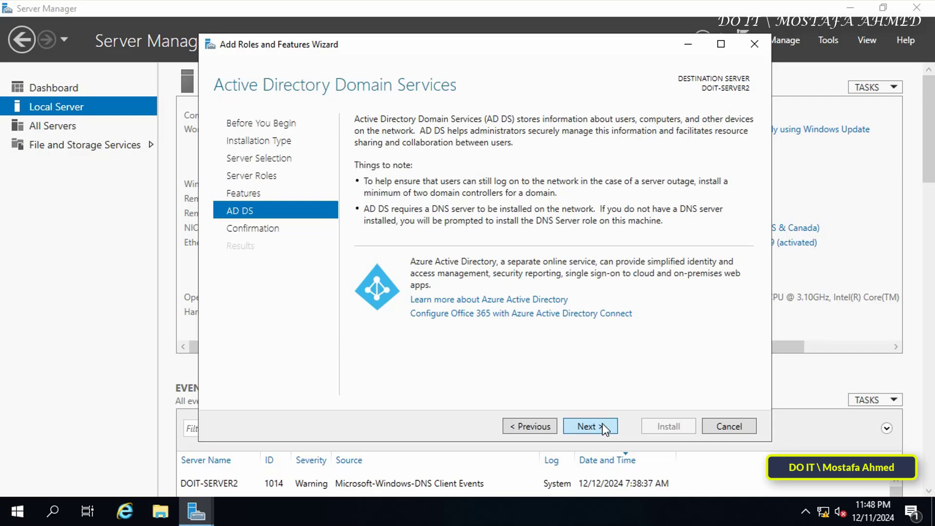
{"action": "left_click", "coordinate": [591, 425]}
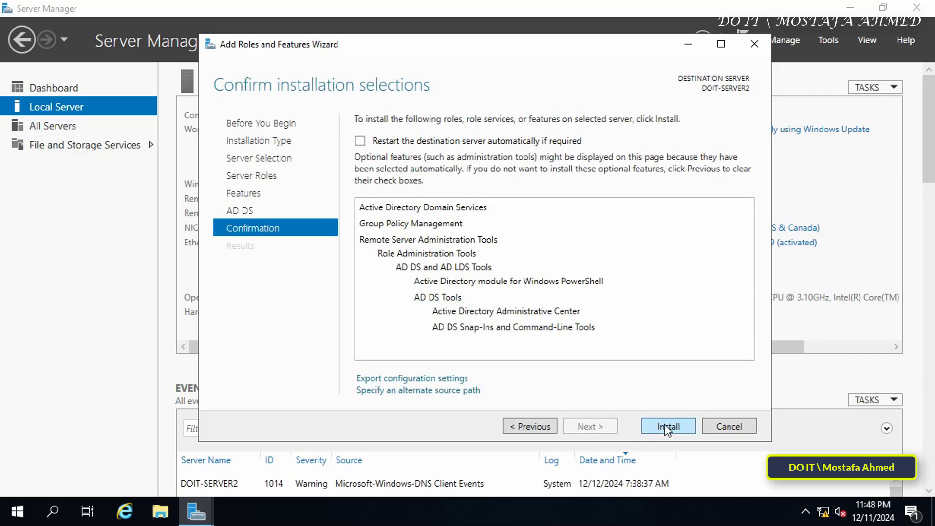
{"action": "left_click", "coordinate": [668, 425]}
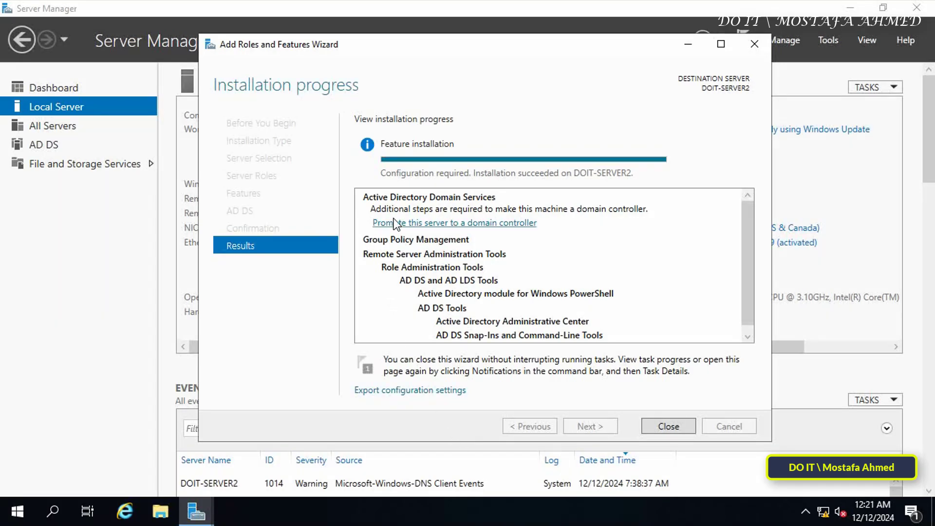
{"action": "mouse_move", "coordinate": [466, 232]}
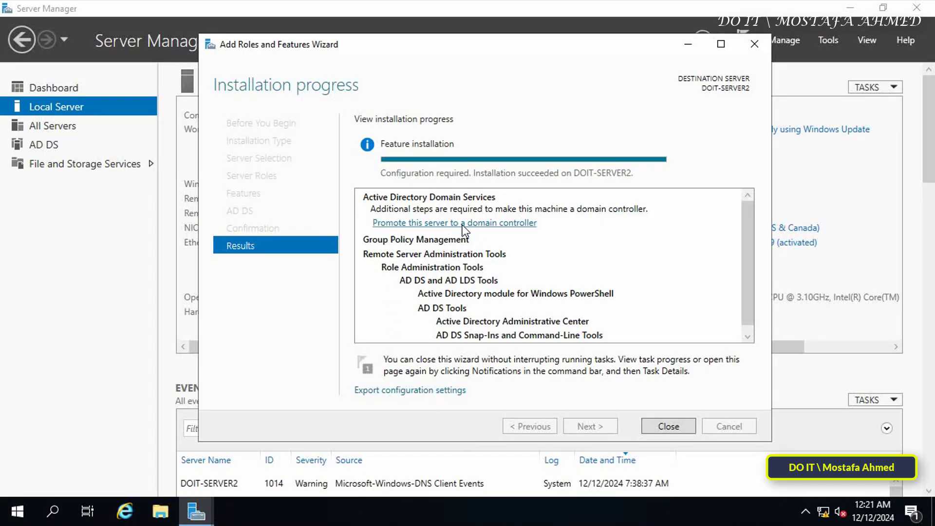
Promote this server to a domain controller from the installation results
{"action": "left_click", "coordinate": [453, 222]}
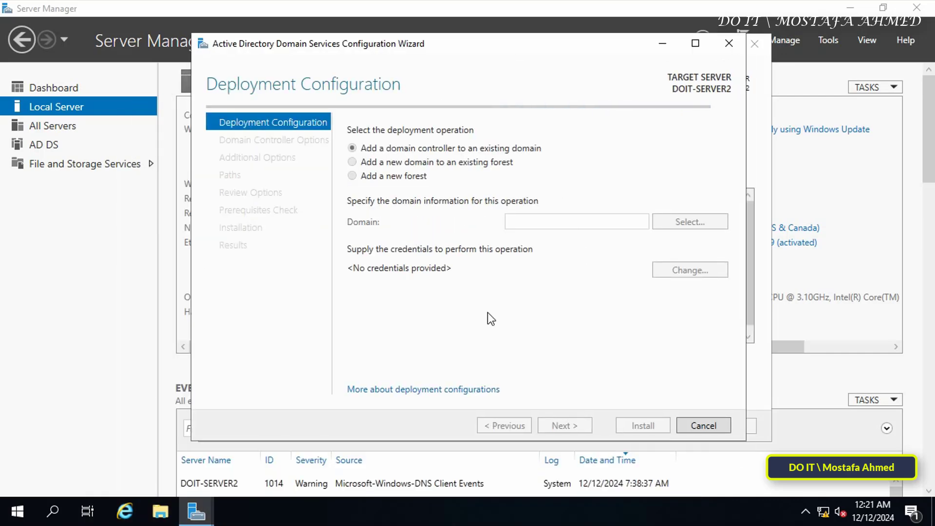
Add a domain controller to existing domain ok.local using doit\admin credentials and continue
{"action": "left_click", "coordinate": [576, 221]}
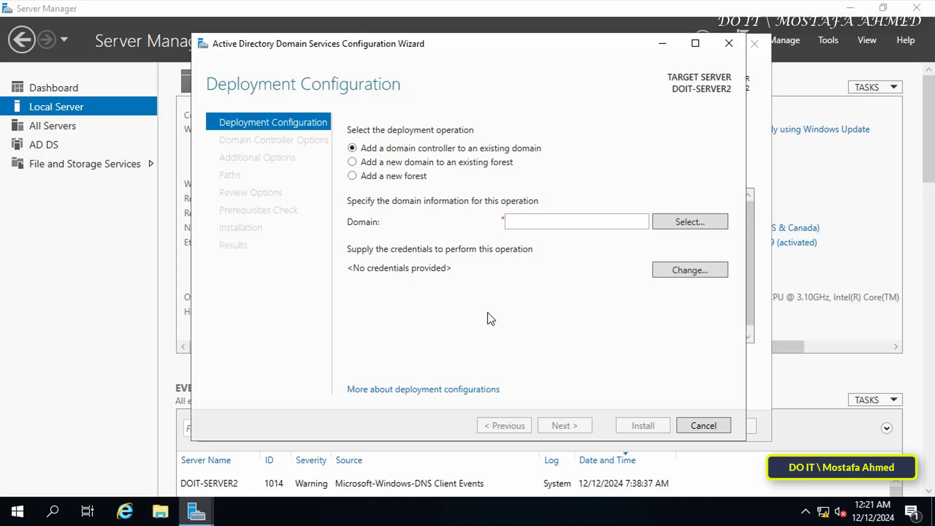
{"action": "mouse_move", "coordinate": [352, 177]}
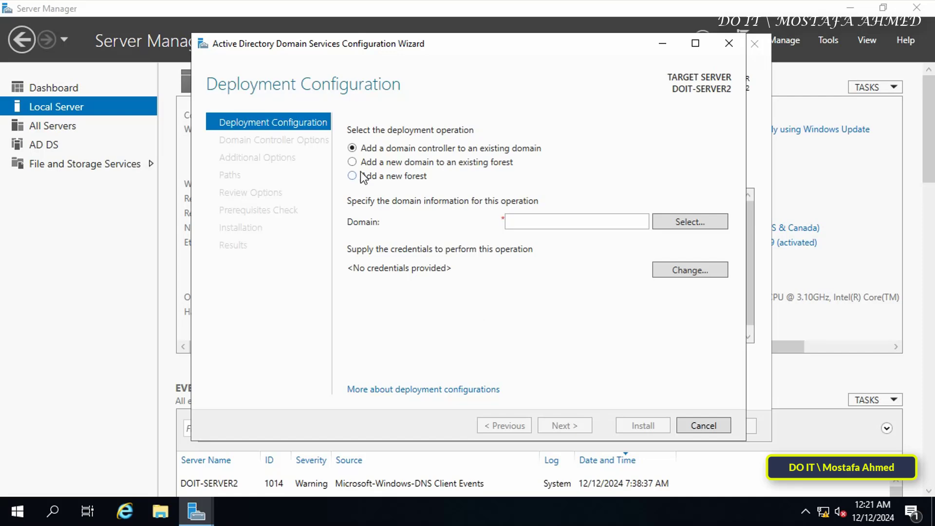
{"action": "mouse_move", "coordinate": [423, 139]}
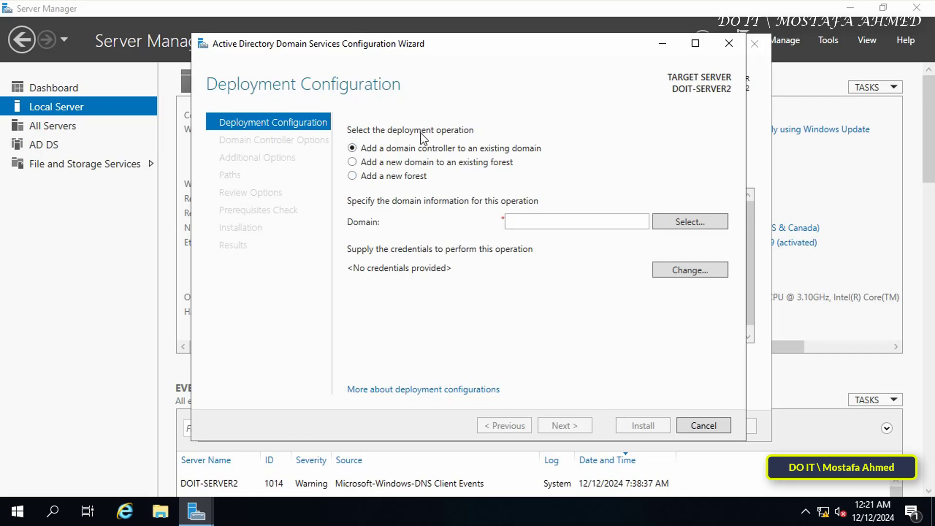
{"action": "mouse_move", "coordinate": [410, 157]}
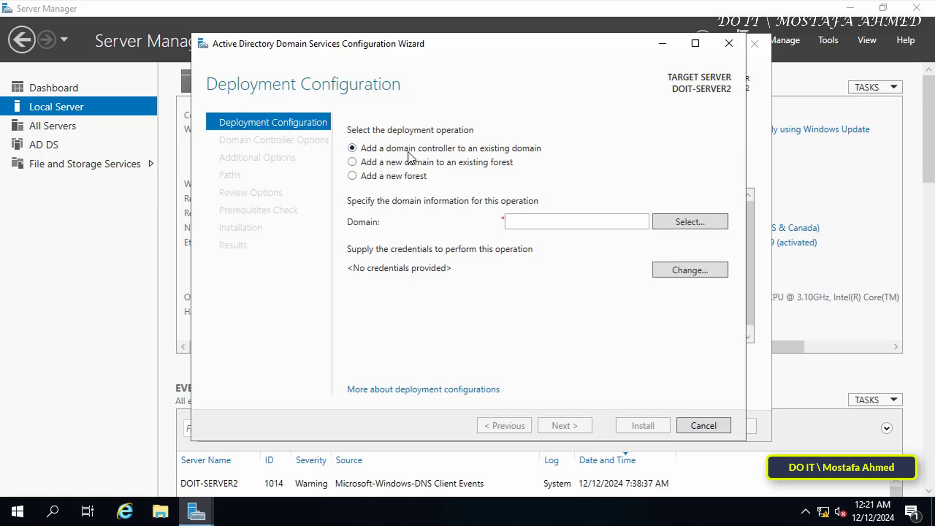
{"action": "left_click", "coordinate": [576, 221]}
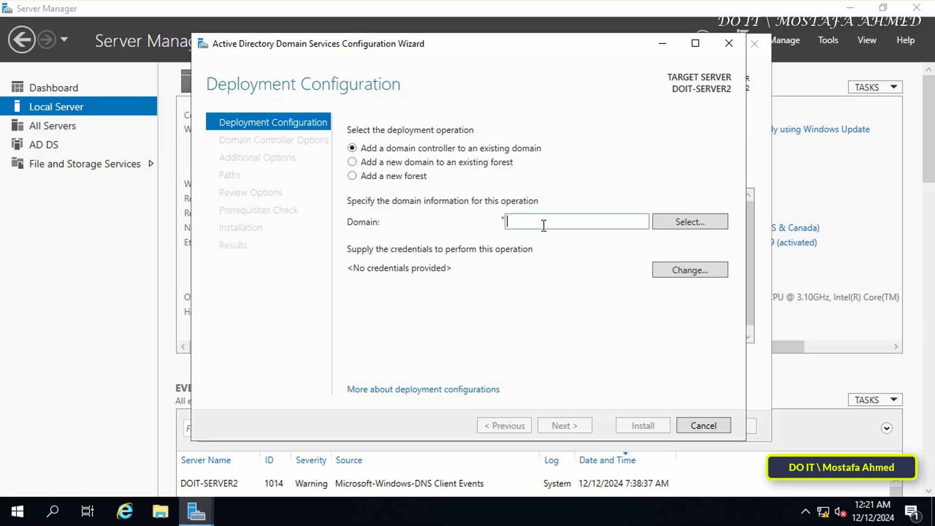
{"action": "type", "text": "ok.local"}
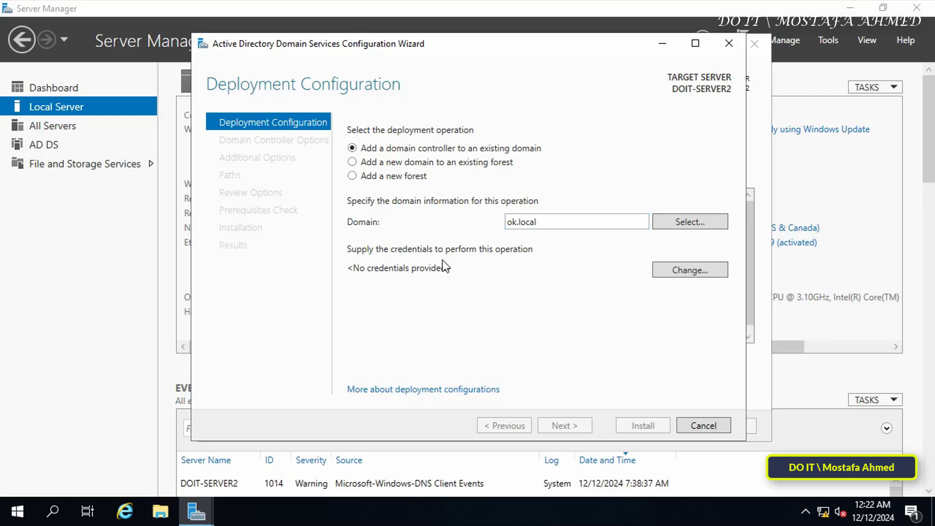
{"action": "left_click", "coordinate": [689, 270]}
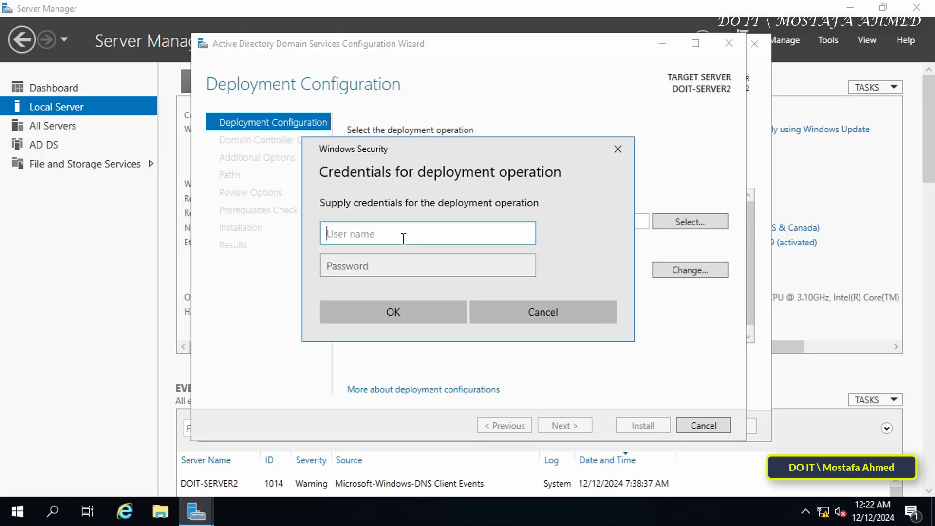
{"action": "type", "text": "doit\\ad"}
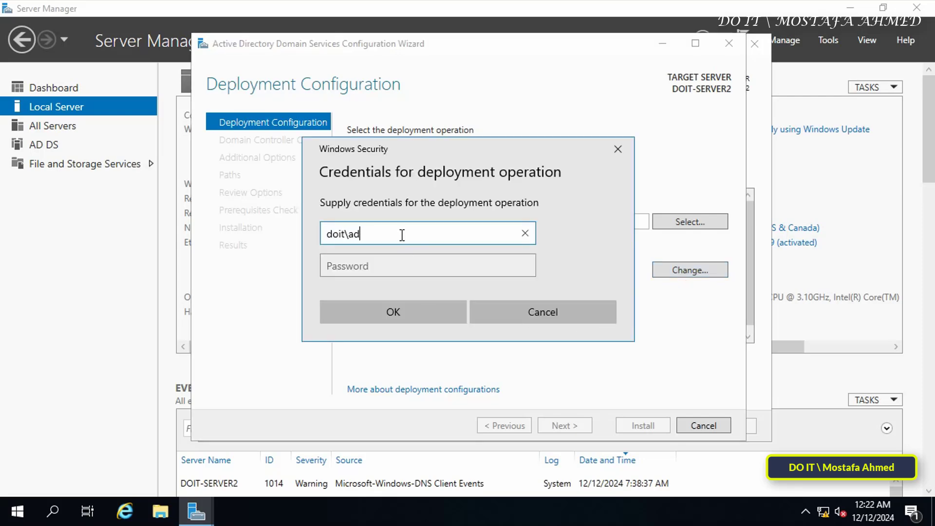
{"action": "type", "text": "min"}
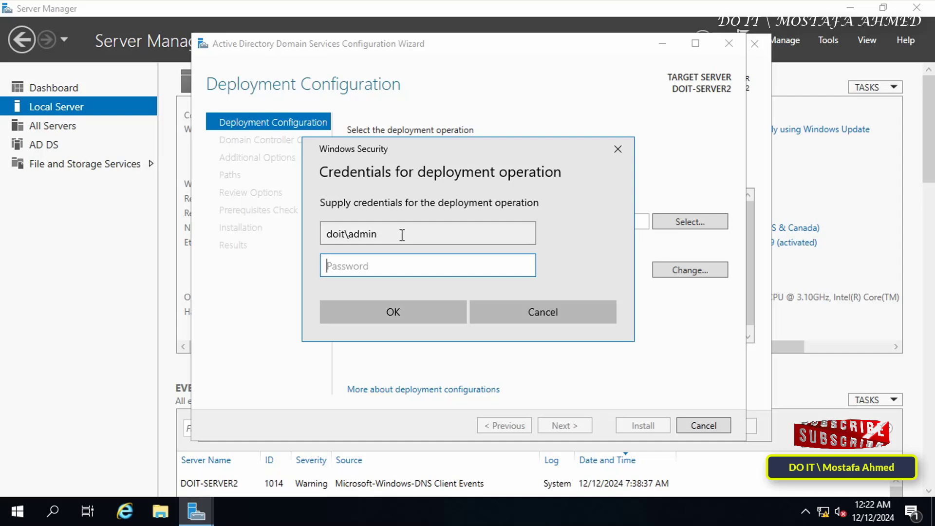
{"action": "type", "text": "password"}
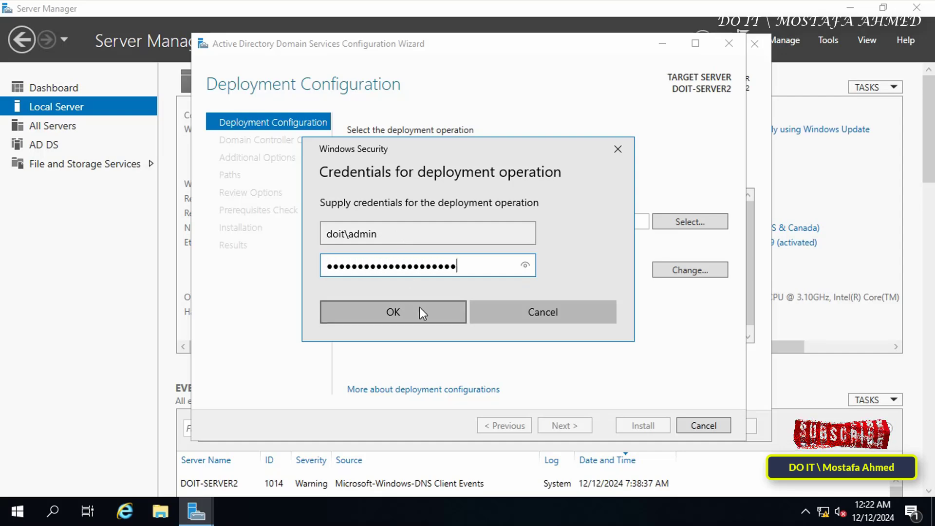
{"action": "left_click", "coordinate": [392, 312]}
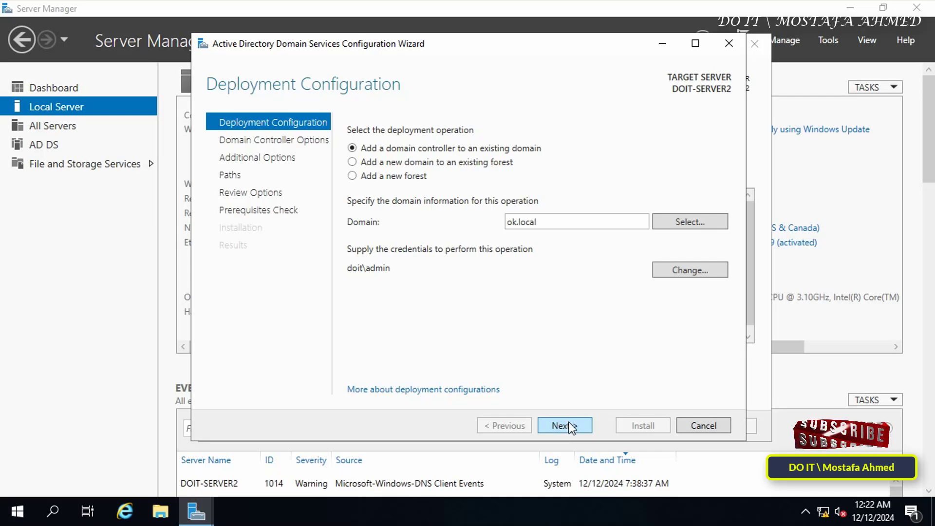
{"action": "left_click", "coordinate": [564, 426]}
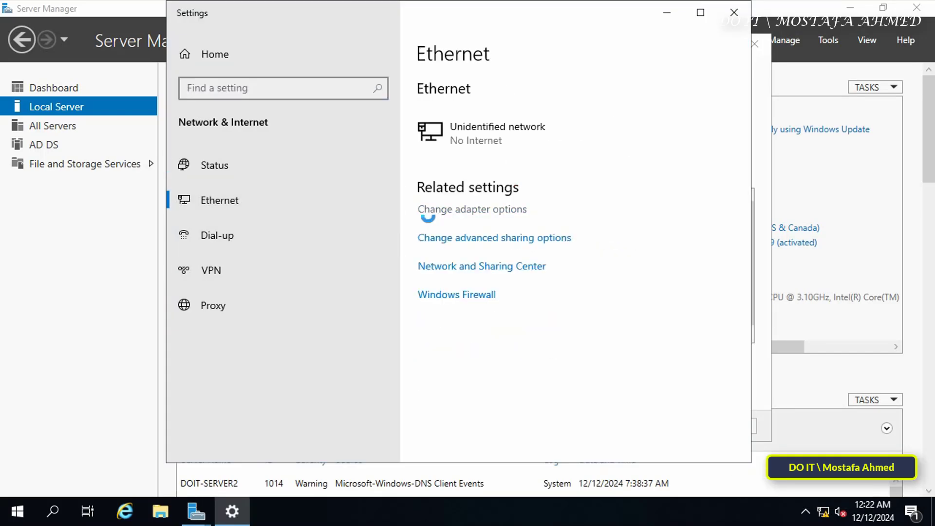
Set Ethernet0's preferred DNS server to 192.168.1.150 and save it
{"action": "left_click", "coordinate": [471, 210]}
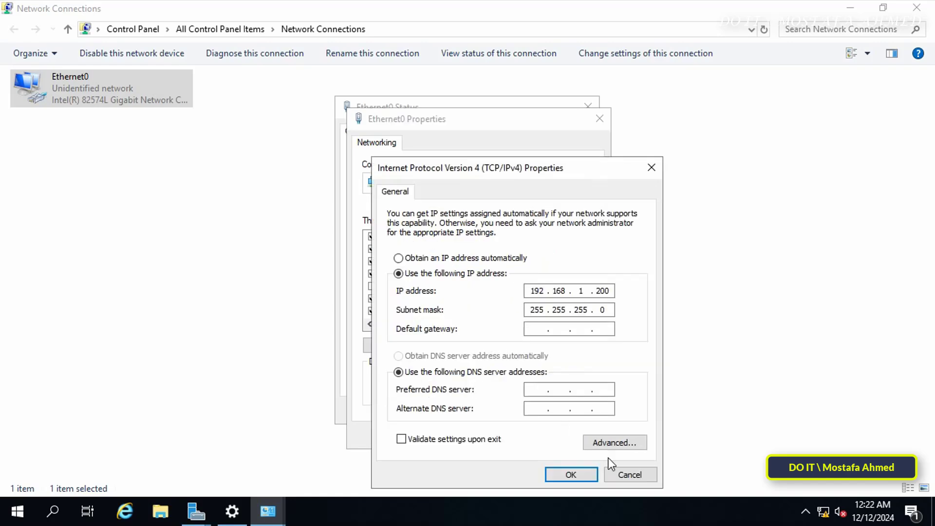
{"action": "type", "text": "192.168.1.150"}
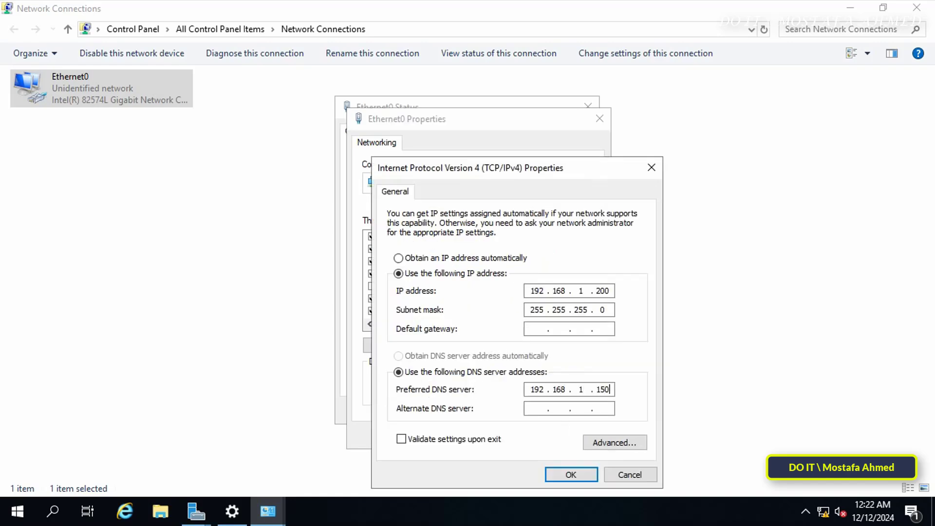
{"action": "left_click", "coordinate": [570, 475]}
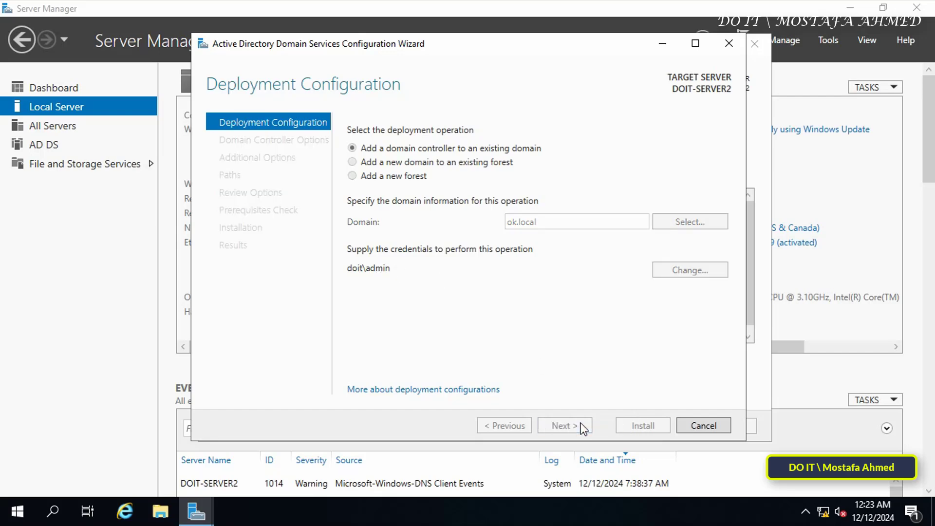
Keep DNS server and Global Catalog enabled and enter the DSRM password twice
{"action": "left_click", "coordinate": [563, 426]}
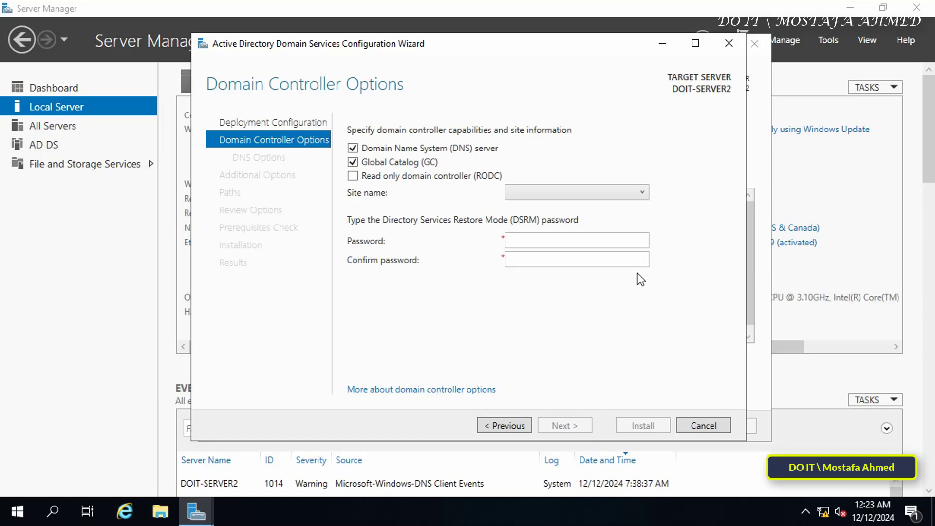
{"action": "left_click", "coordinate": [576, 241]}
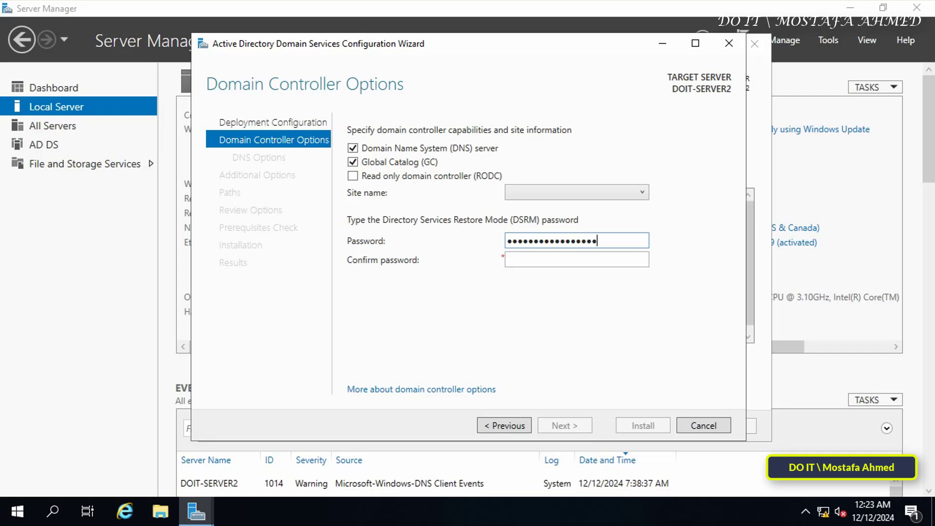
{"action": "left_click", "coordinate": [576, 260]}
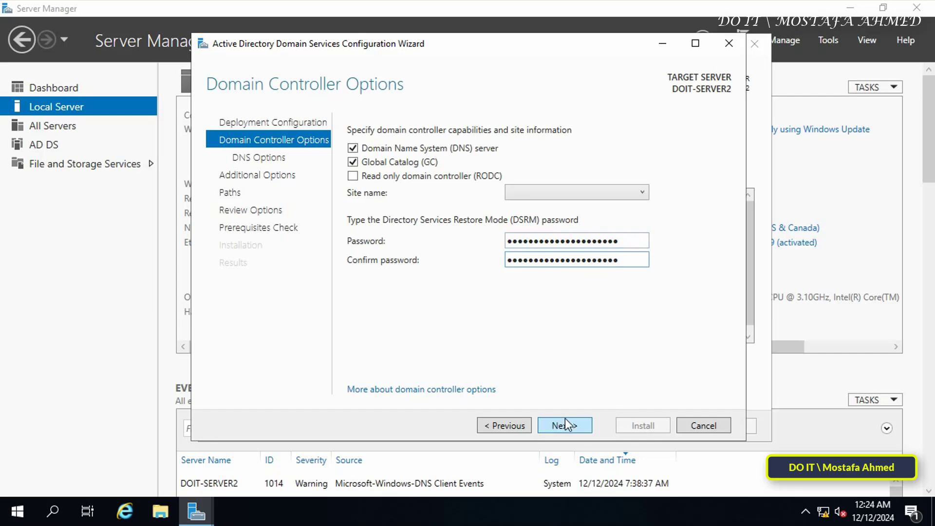
Continue to DNS Options, which warns a delegation cannot be created
{"action": "left_click", "coordinate": [564, 426]}
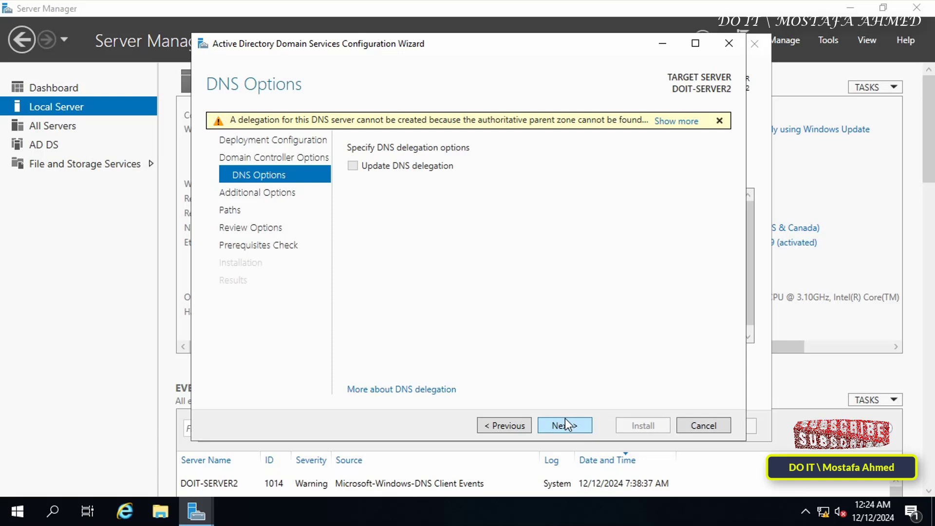
{"action": "mouse_move", "coordinate": [562, 415]}
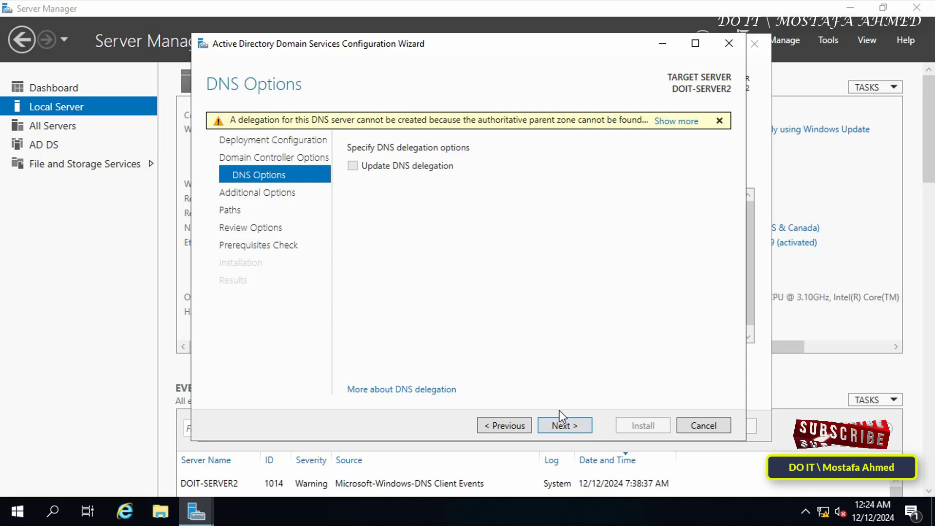
{"action": "mouse_move", "coordinate": [499, 367]}
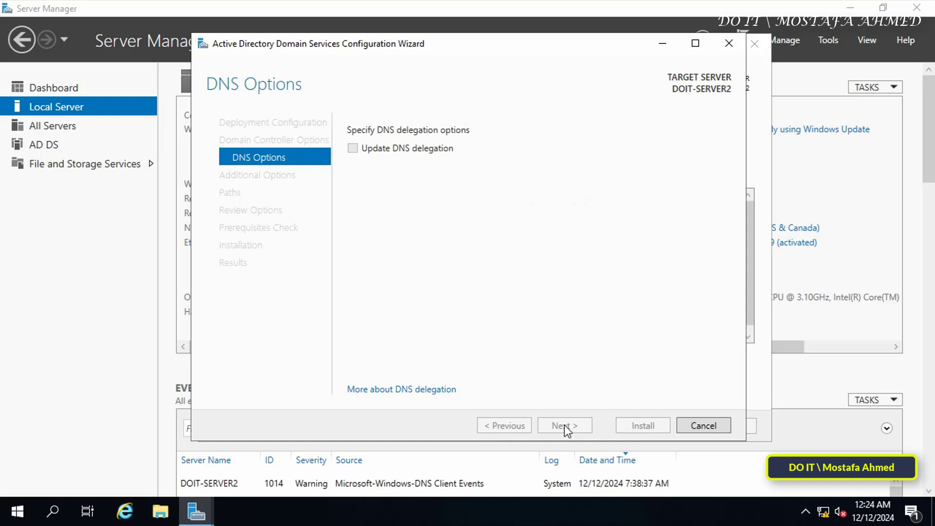
Keep replication from any domain controller and default database, log and SYSVOL paths, then pass the prerequisites check
{"action": "left_click", "coordinate": [564, 425]}
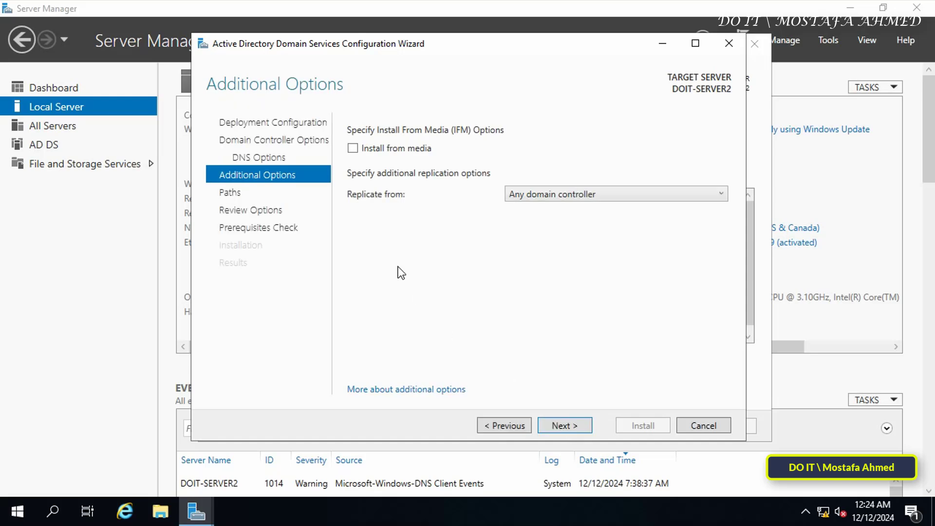
{"action": "mouse_move", "coordinate": [652, 213]}
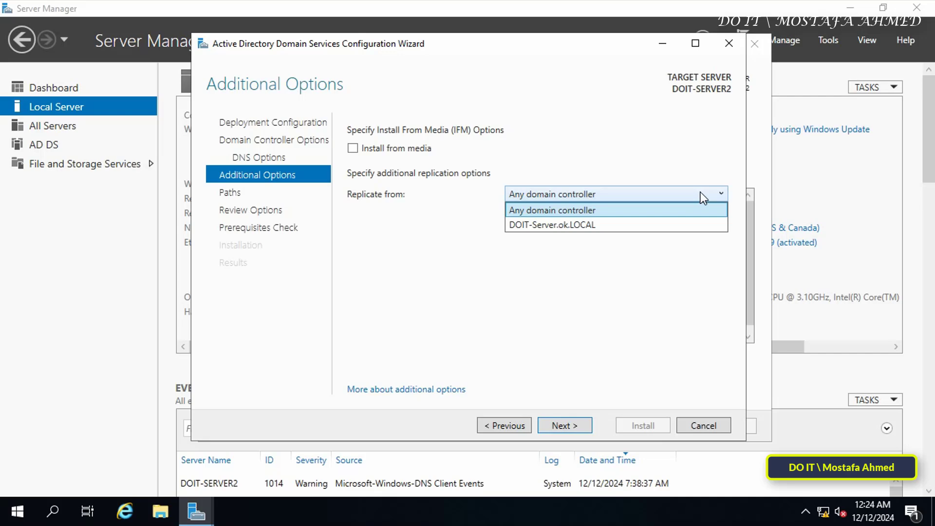
{"action": "mouse_move", "coordinate": [667, 221]}
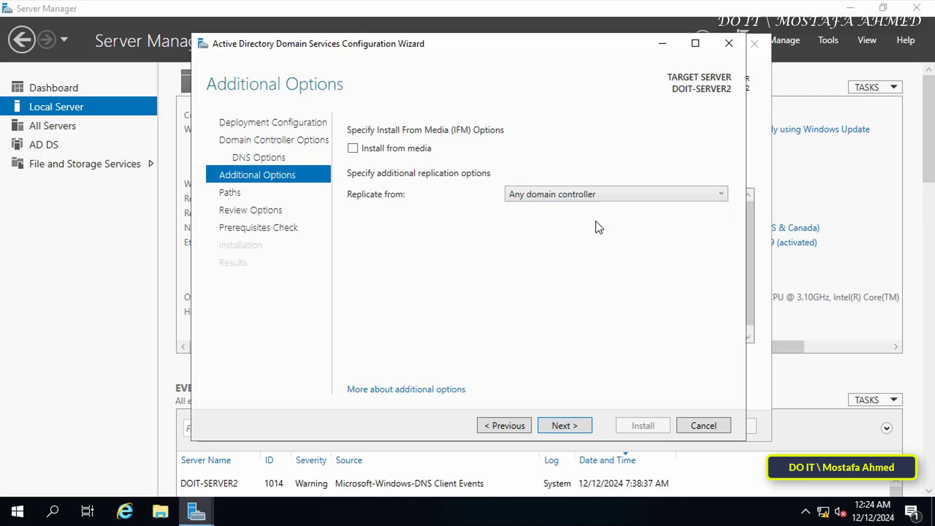
{"action": "mouse_move", "coordinate": [586, 425]}
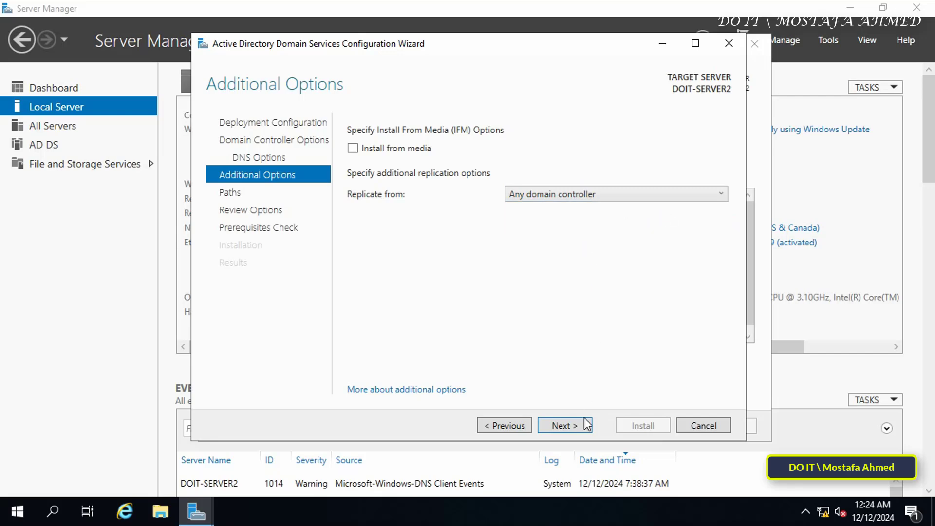
{"action": "left_click", "coordinate": [564, 426]}
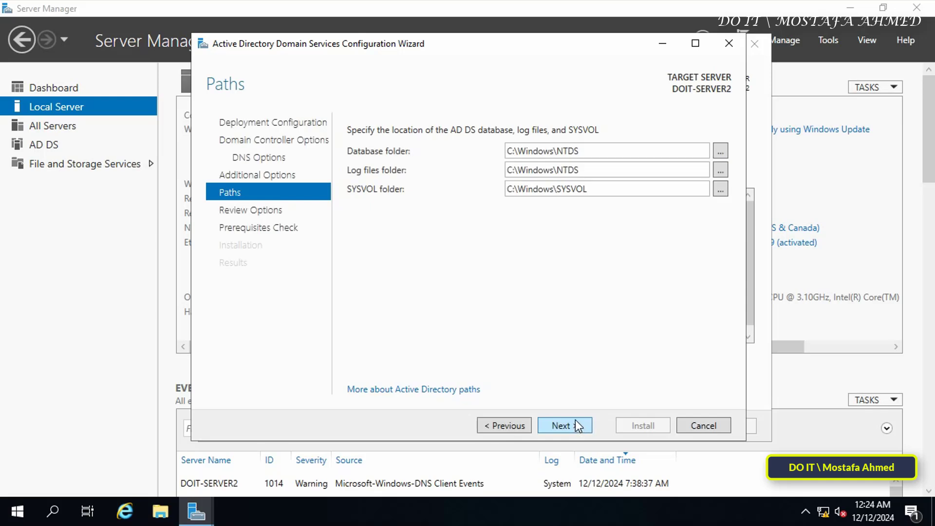
{"action": "left_click", "coordinate": [564, 425]}
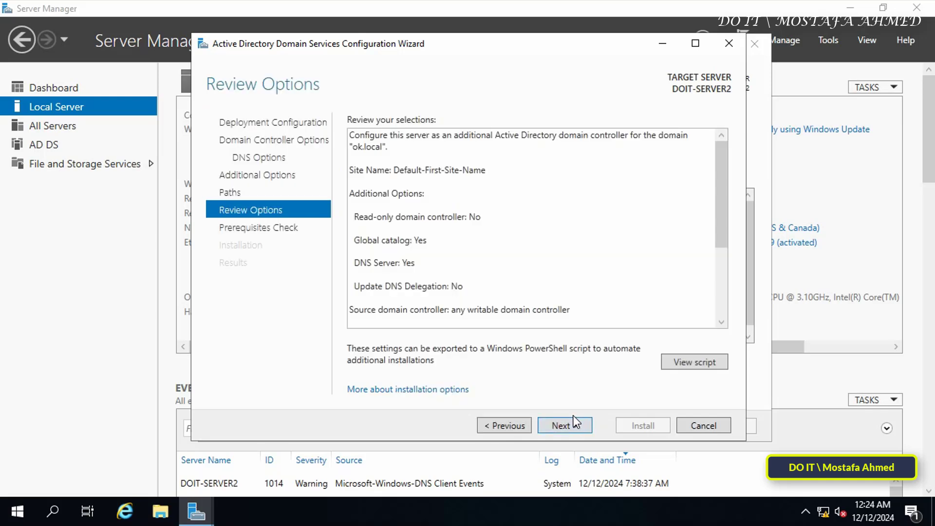
{"action": "mouse_move", "coordinate": [410, 361]}
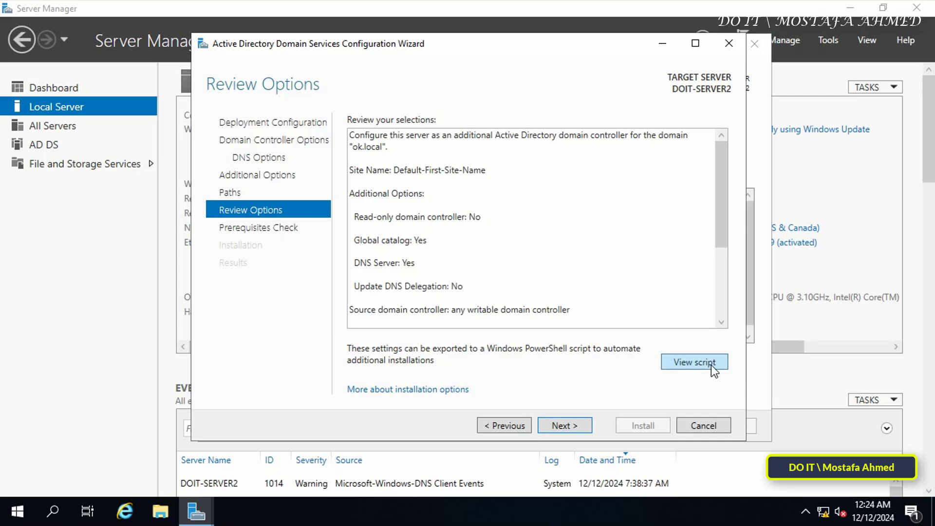
{"action": "mouse_move", "coordinate": [605, 406]}
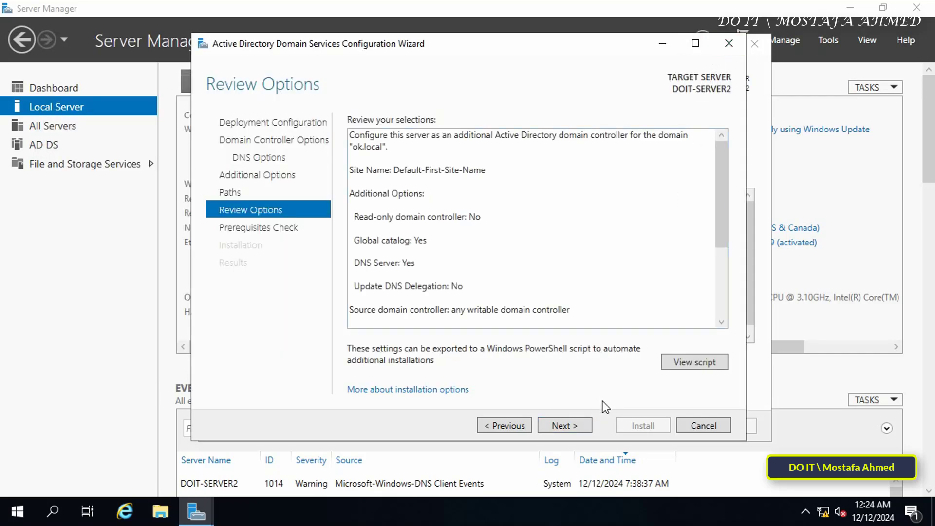
{"action": "left_click", "coordinate": [564, 426]}
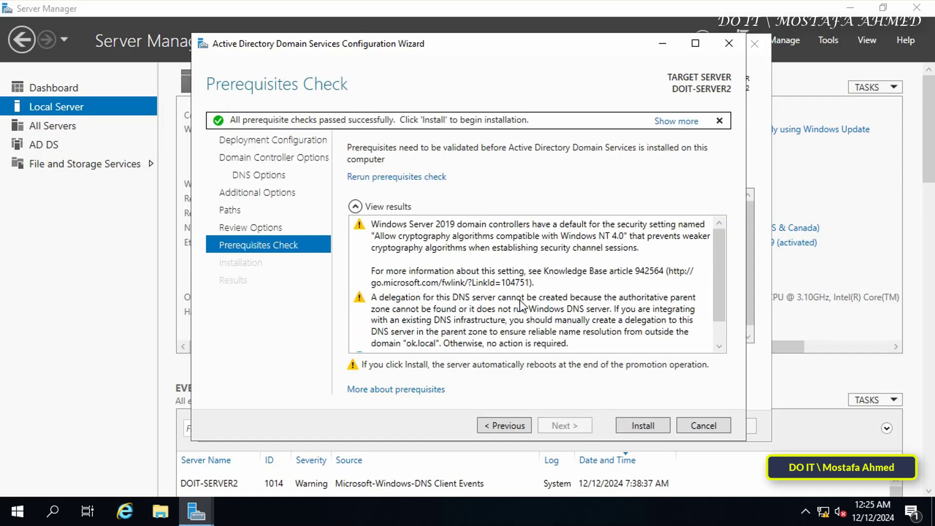
{"action": "mouse_move", "coordinate": [387, 129]}
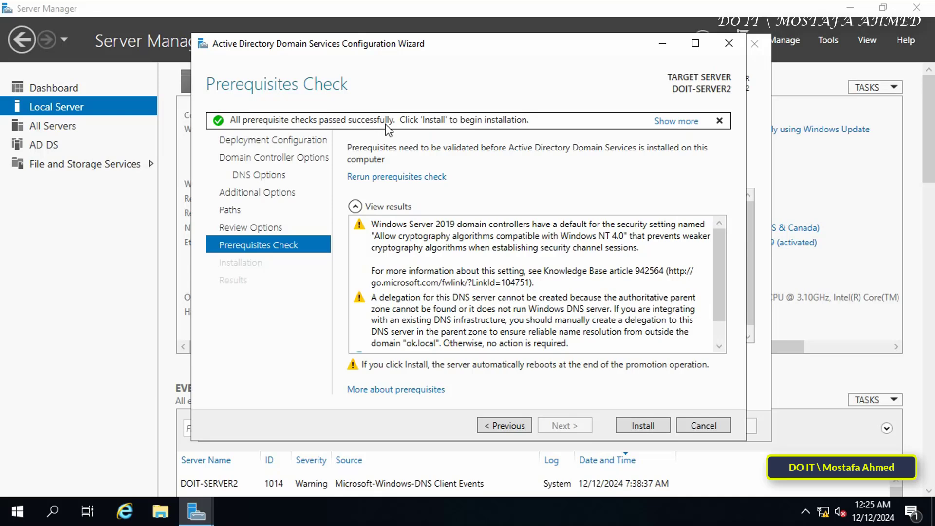
{"action": "mouse_move", "coordinate": [617, 405]}
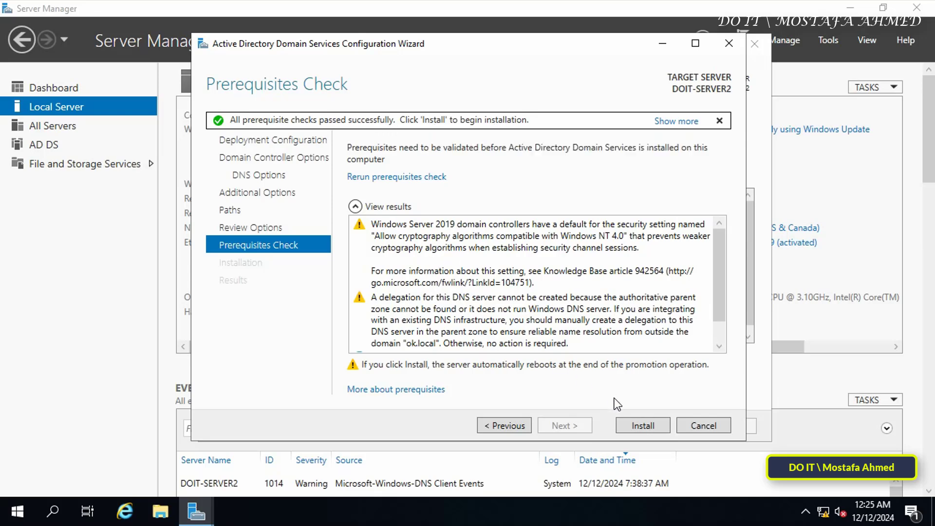
Install the domain controller and dismiss the 'You're about to be signed out' restart notice
{"action": "left_click", "coordinate": [642, 425]}
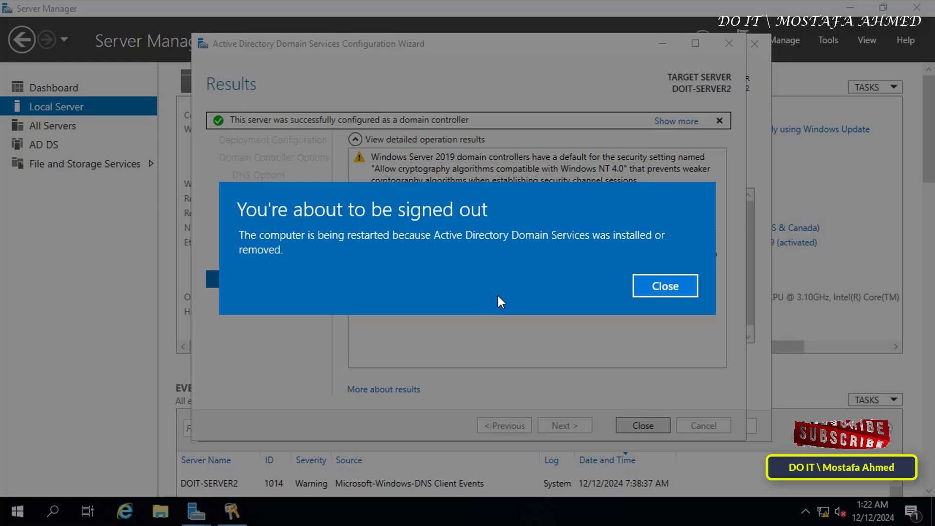
{"action": "mouse_move", "coordinate": [343, 245]}
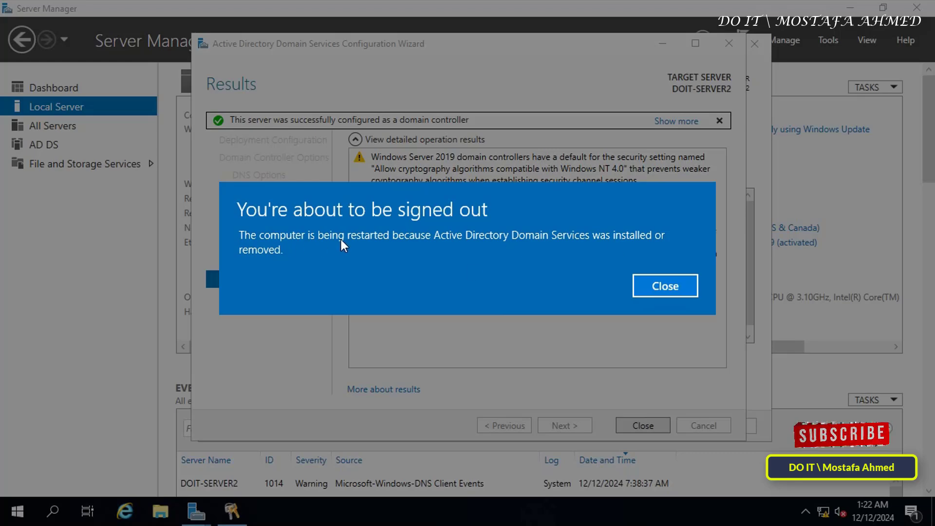
{"action": "left_click", "coordinate": [665, 286]}
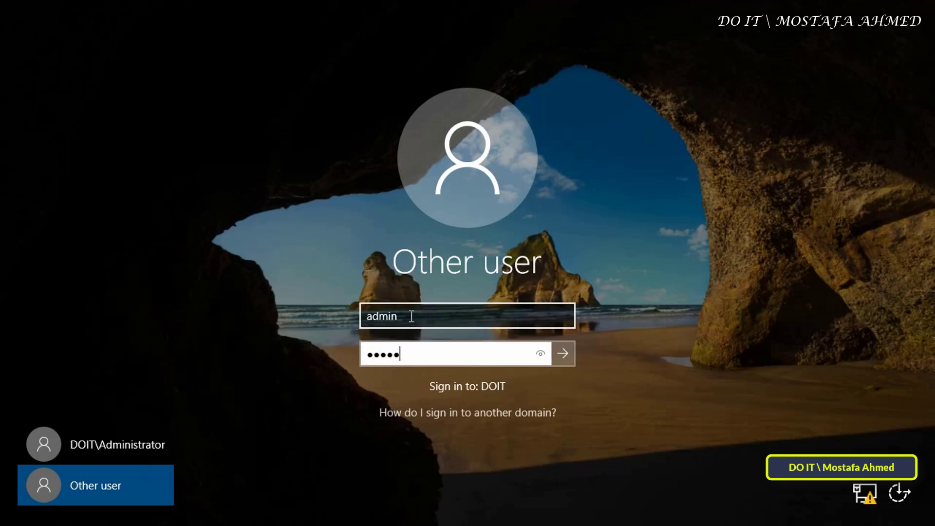
Sign back into DOIT-SERVER2 with the domain password after the restart
{"action": "type", "text": "password"}
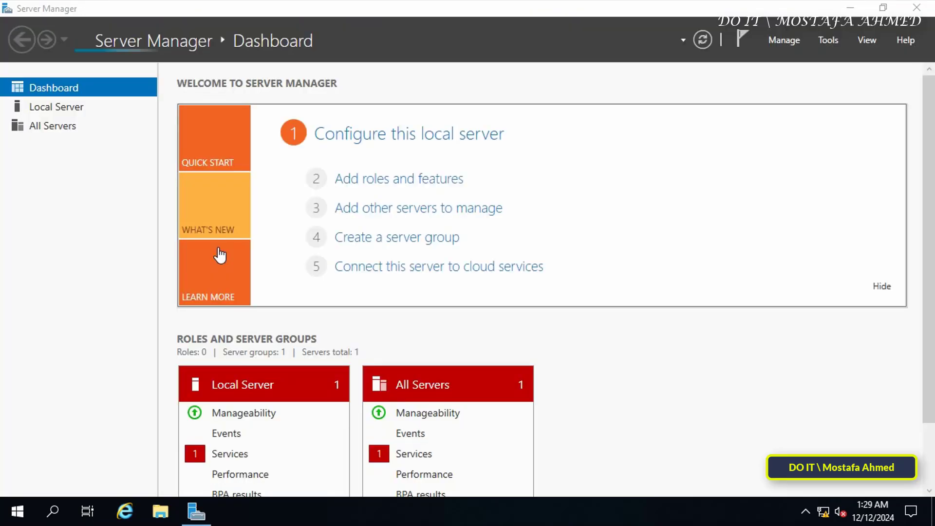
{"action": "mouse_move", "coordinate": [57, 108]}
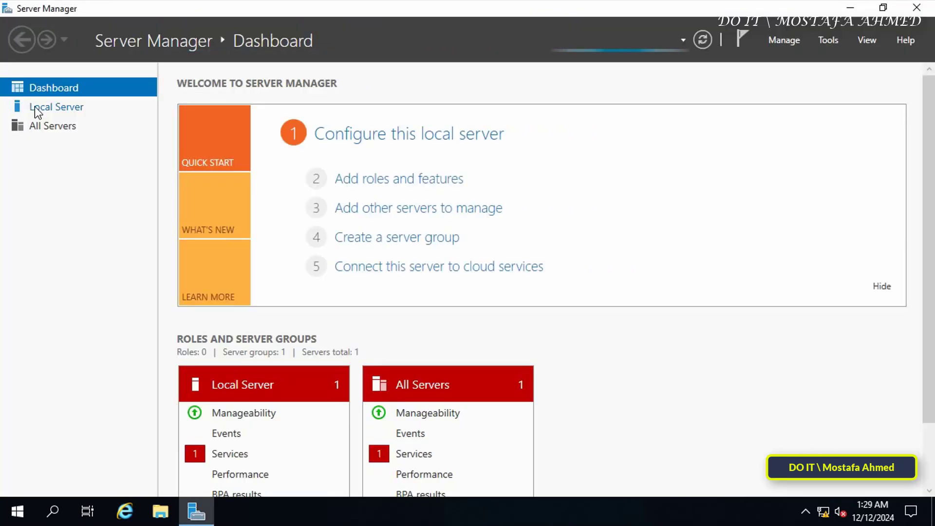
View the Local Server page showing DOIT-SERVER2 joined to ok.local
{"action": "left_click", "coordinate": [56, 107]}
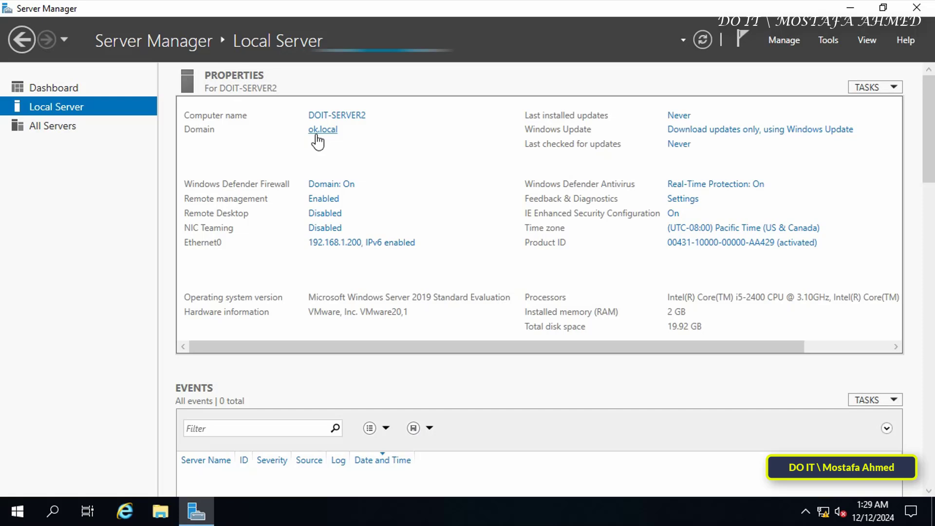
{"action": "mouse_move", "coordinate": [540, 215]}
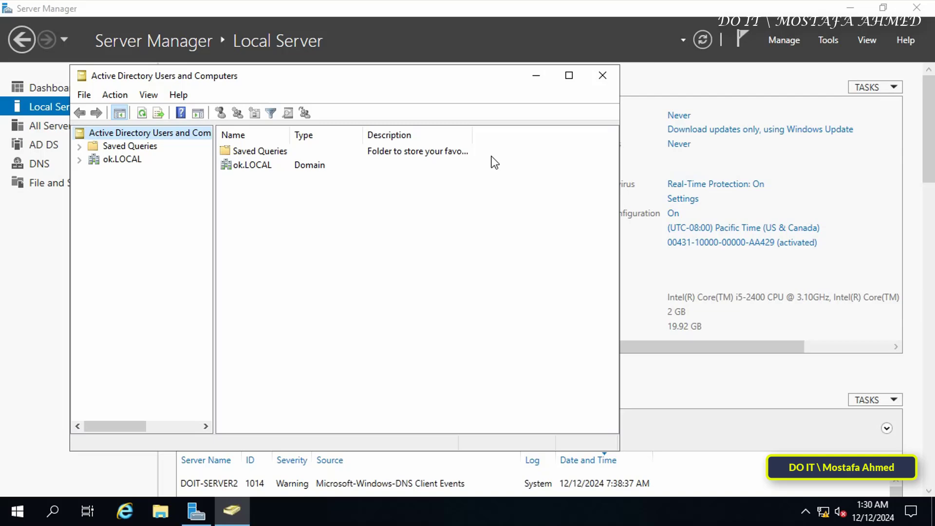
Expand ok.LOCAL, list the accounts and groups in its Users container, then list the domain's contents
{"action": "left_click", "coordinate": [79, 159]}
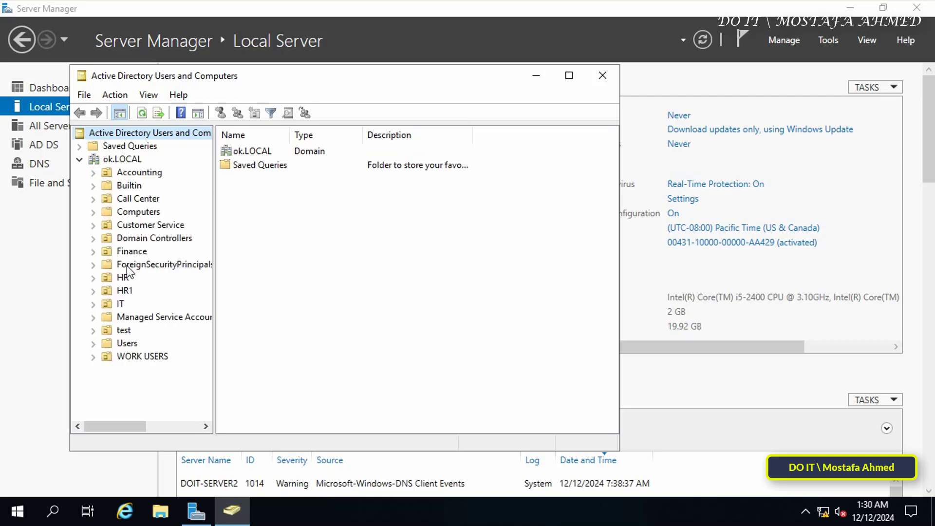
{"action": "mouse_move", "coordinate": [123, 335]}
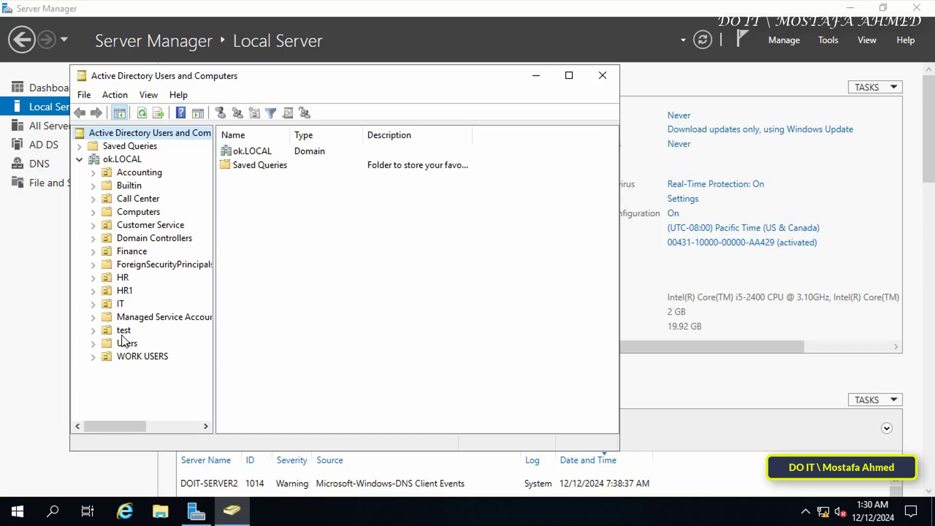
{"action": "mouse_move", "coordinate": [126, 290]}
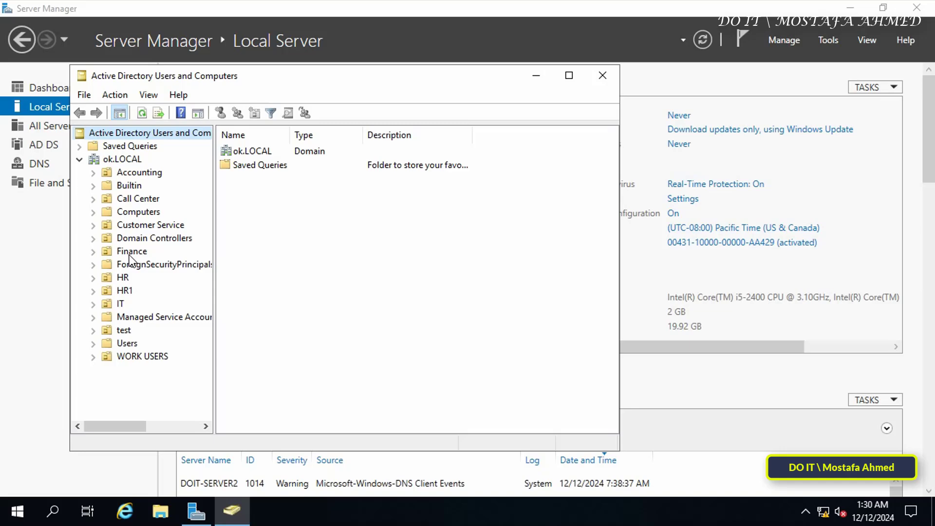
{"action": "mouse_move", "coordinate": [125, 297]}
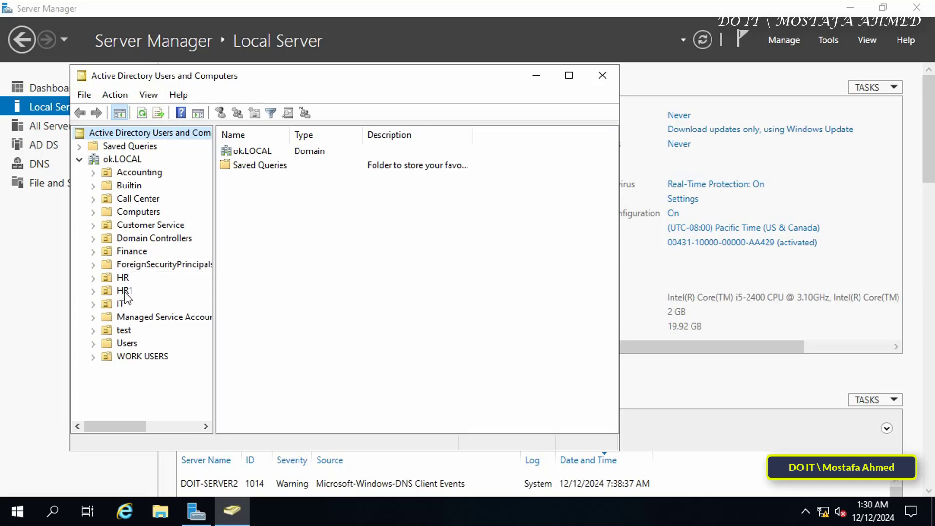
{"action": "mouse_move", "coordinate": [123, 342]}
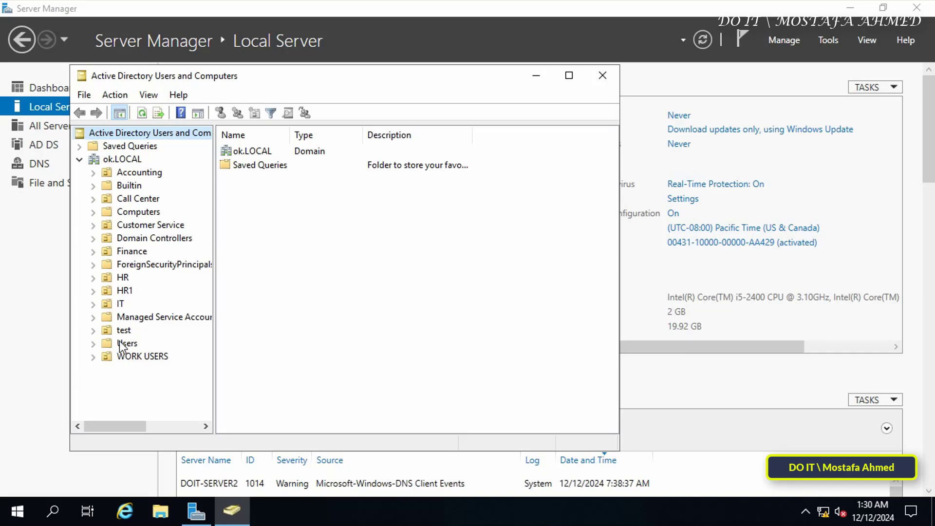
{"action": "left_click", "coordinate": [127, 343]}
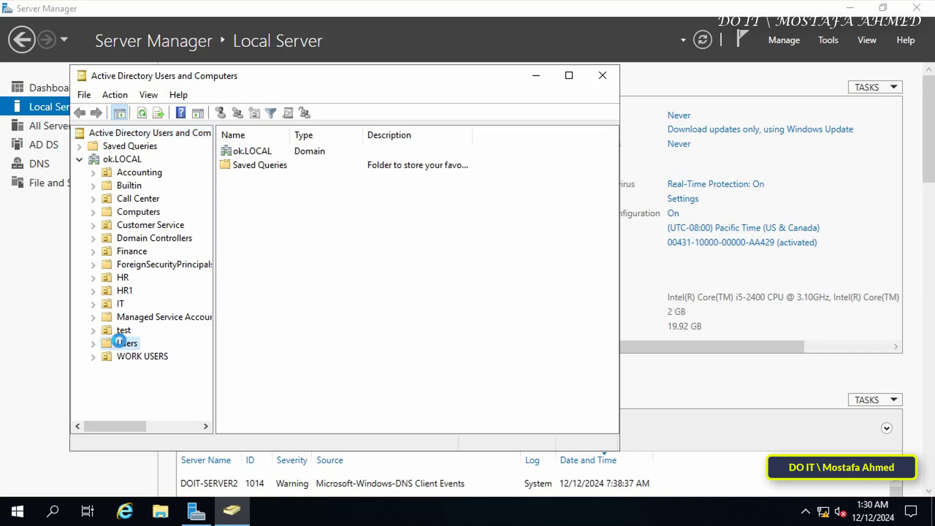
{"action": "left_click", "coordinate": [127, 343]}
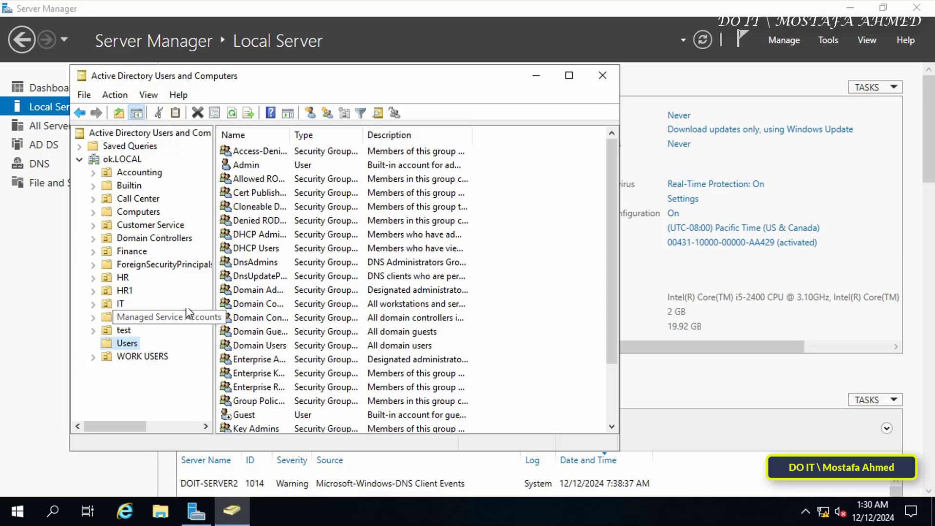
{"action": "mouse_move", "coordinate": [242, 168]}
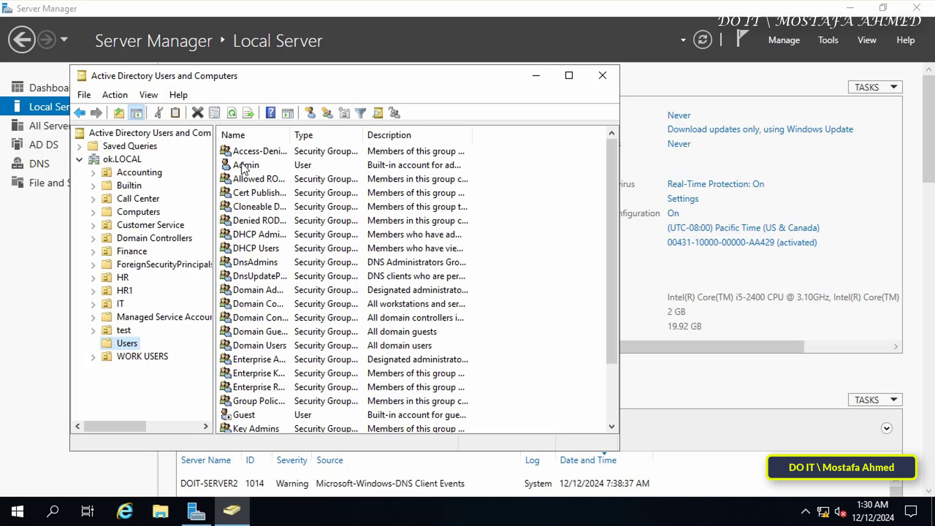
{"action": "mouse_move", "coordinate": [253, 153]}
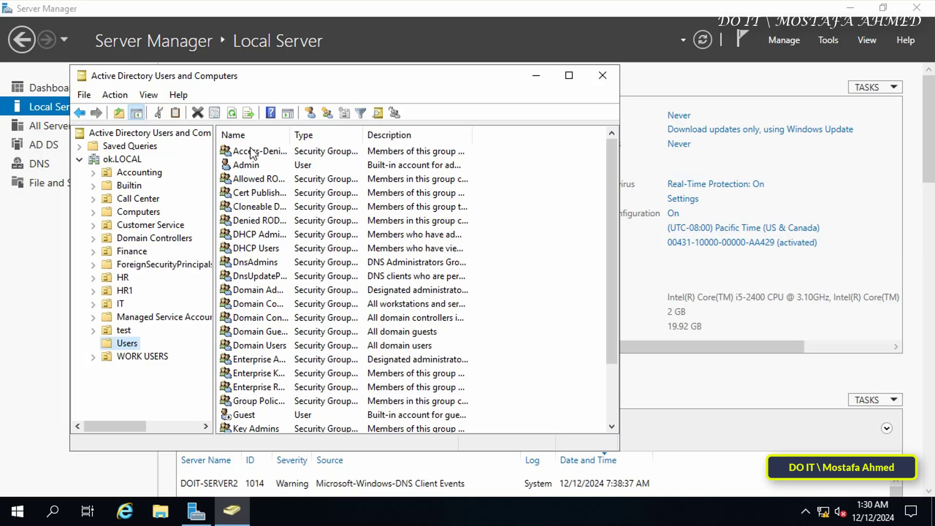
{"action": "mouse_move", "coordinate": [230, 364]}
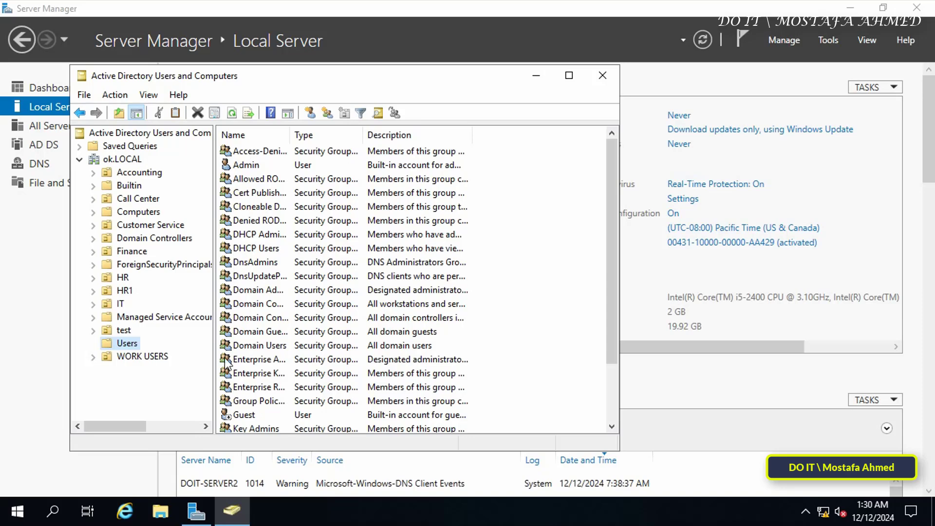
{"action": "mouse_move", "coordinate": [261, 304]}
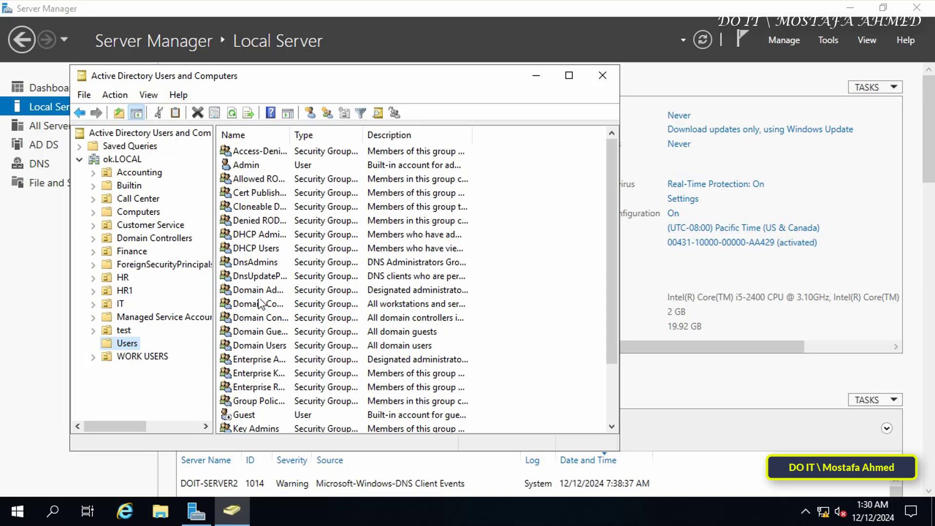
{"action": "mouse_move", "coordinate": [197, 200]}
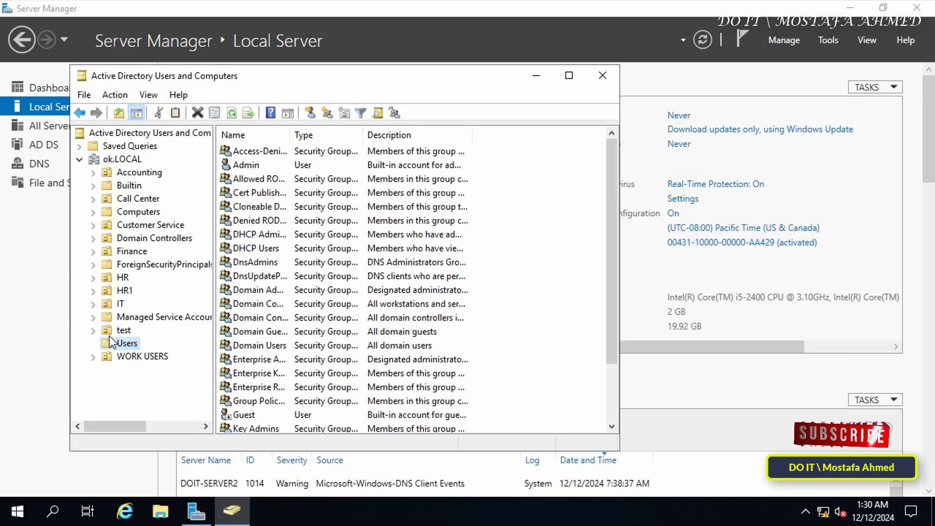
{"action": "mouse_move", "coordinate": [92, 338]}
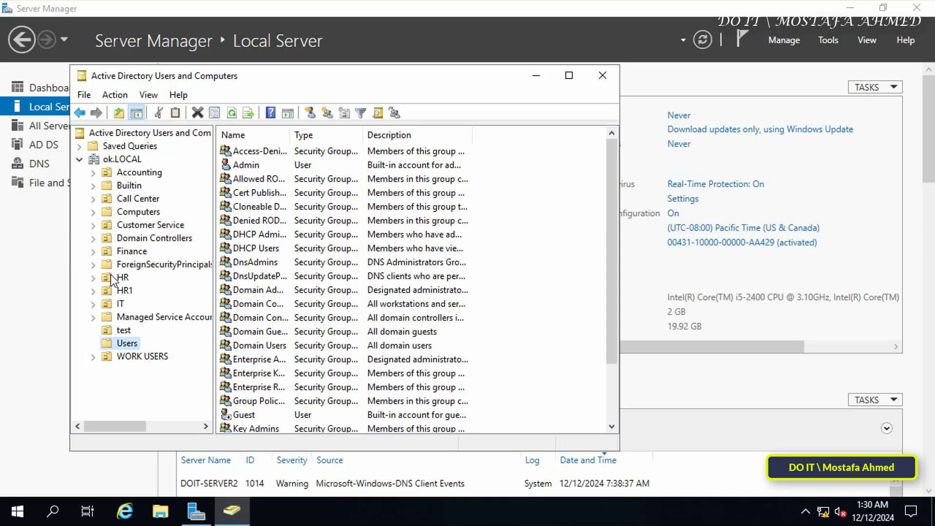
{"action": "mouse_move", "coordinate": [127, 184]}
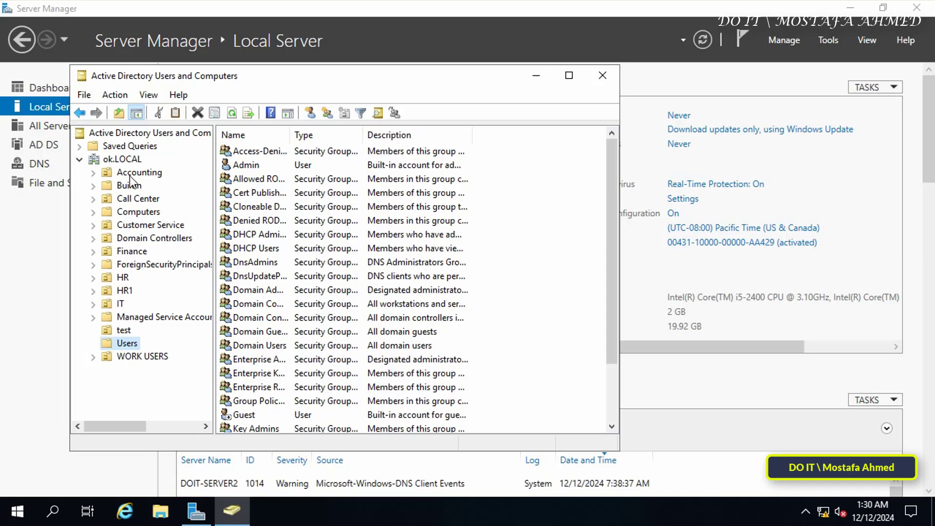
{"action": "mouse_move", "coordinate": [133, 174]}
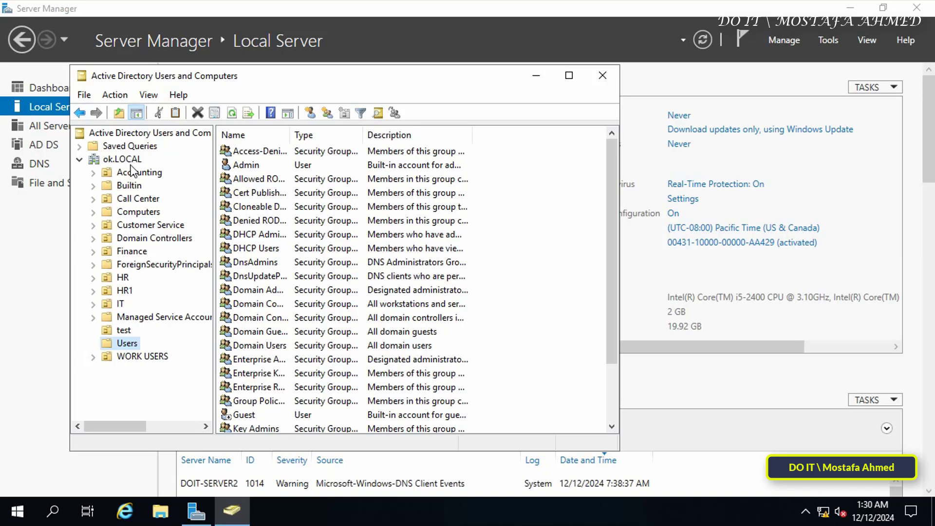
{"action": "left_click", "coordinate": [126, 159]}
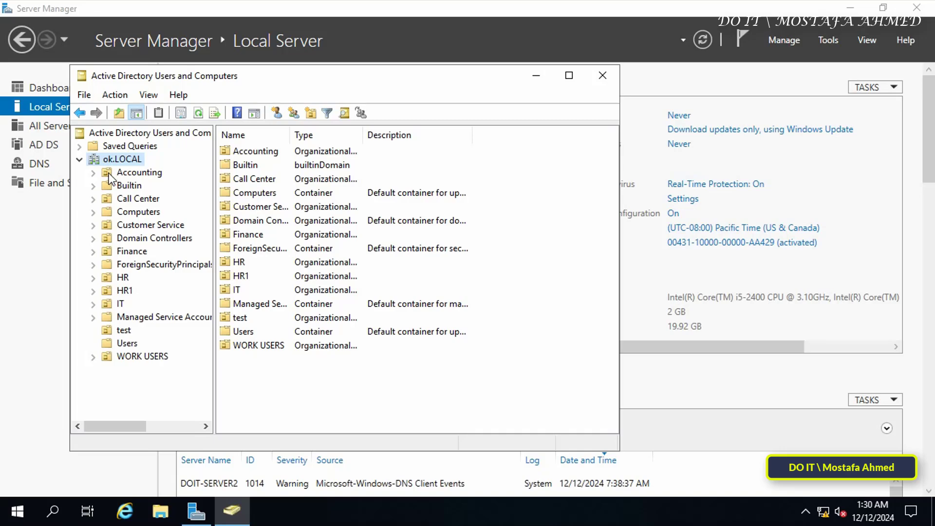
{"action": "mouse_move", "coordinate": [128, 195]}
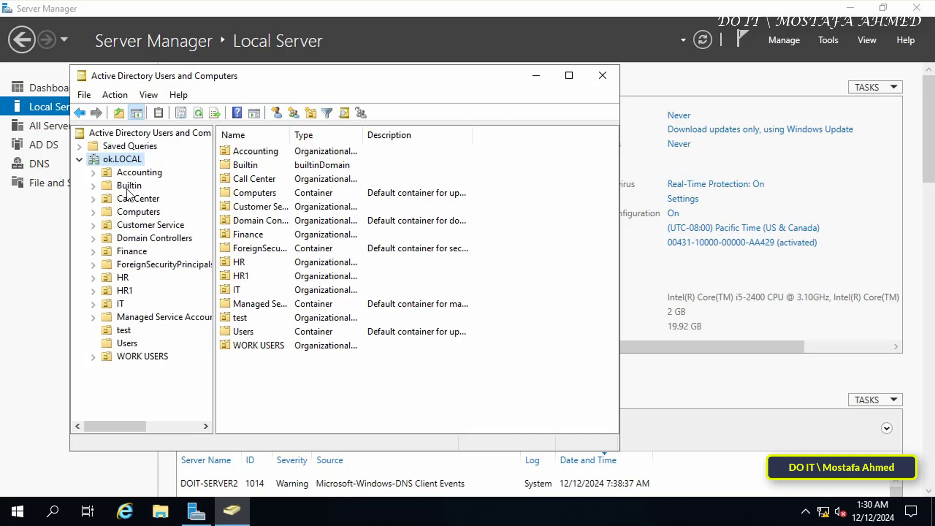
{"action": "mouse_move", "coordinate": [130, 196]}
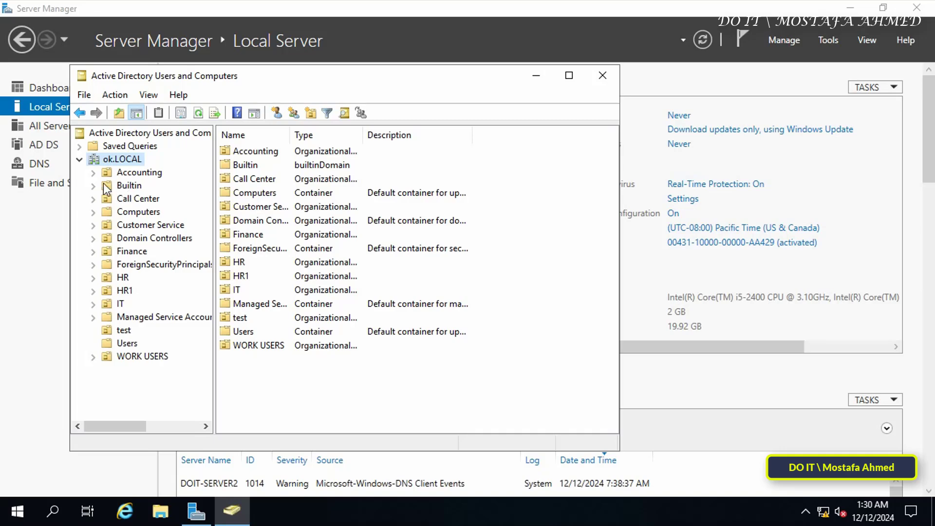
{"action": "mouse_move", "coordinate": [96, 173]}
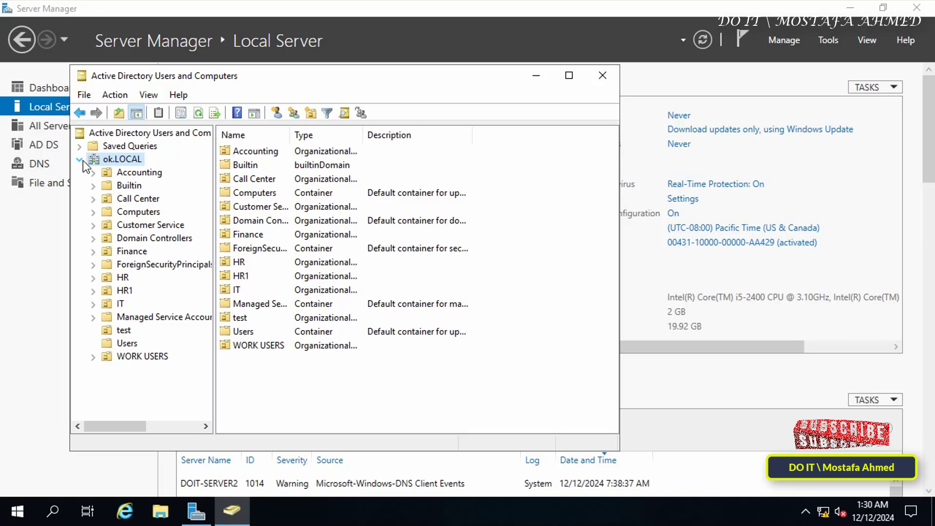
{"action": "mouse_move", "coordinate": [94, 177]}
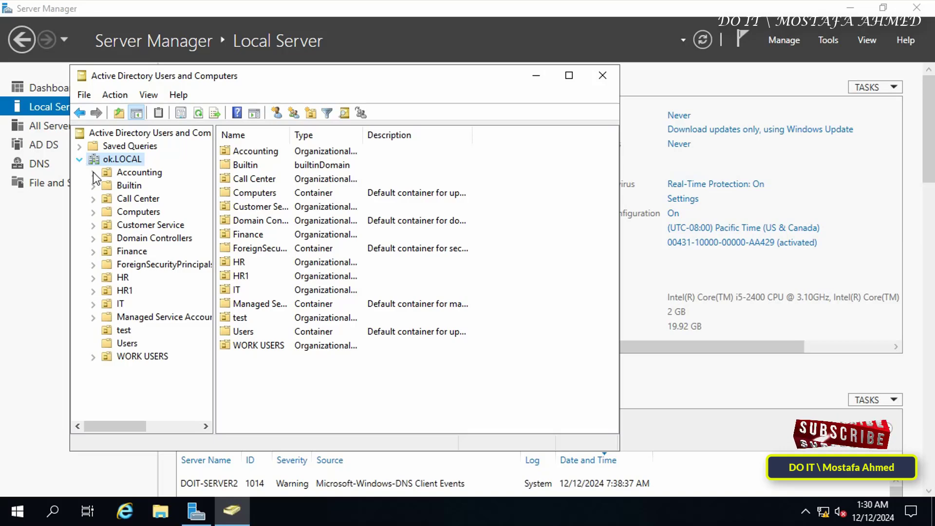
{"action": "mouse_move", "coordinate": [473, 216]}
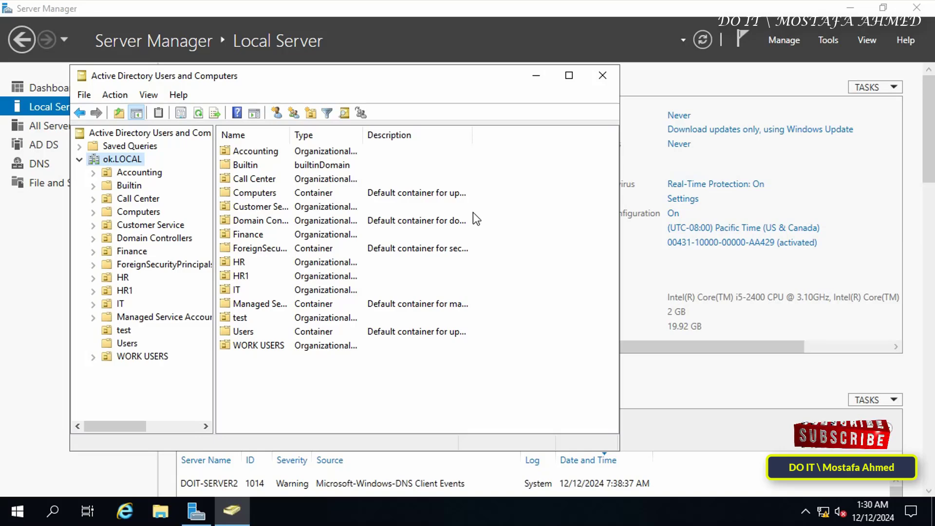
{"action": "mouse_move", "coordinate": [683, 87]}
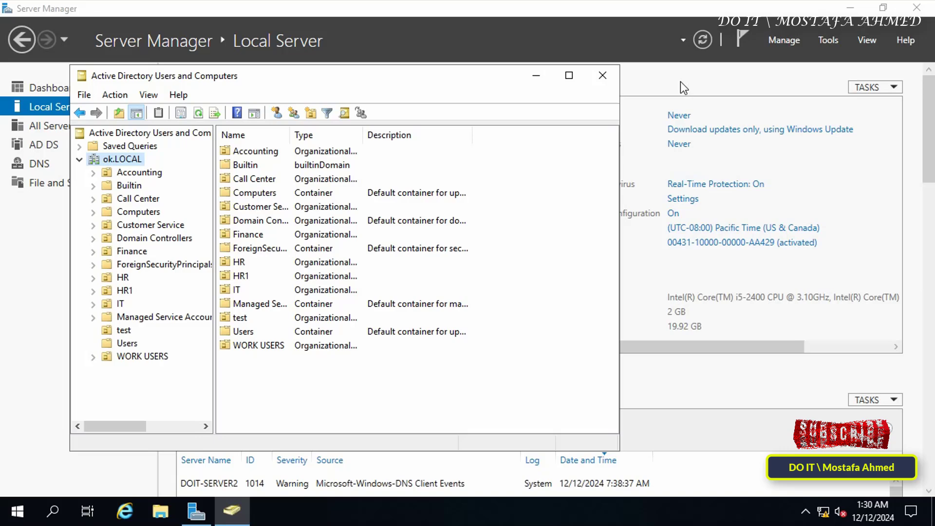